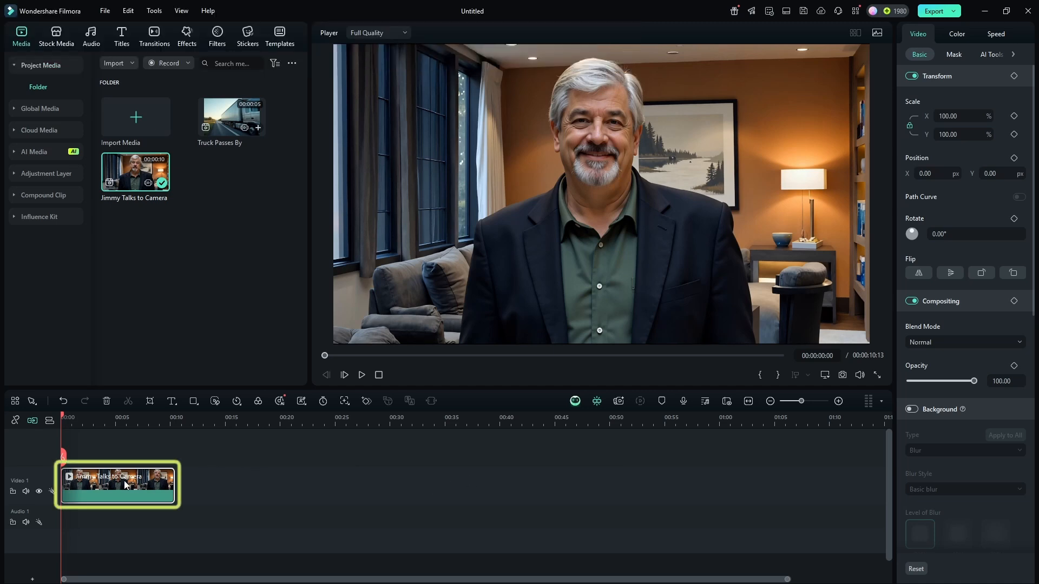
- Preview the talking-head clip, then enable AI Portrait Cutout under Video > AI Tools
left_click(360, 375)
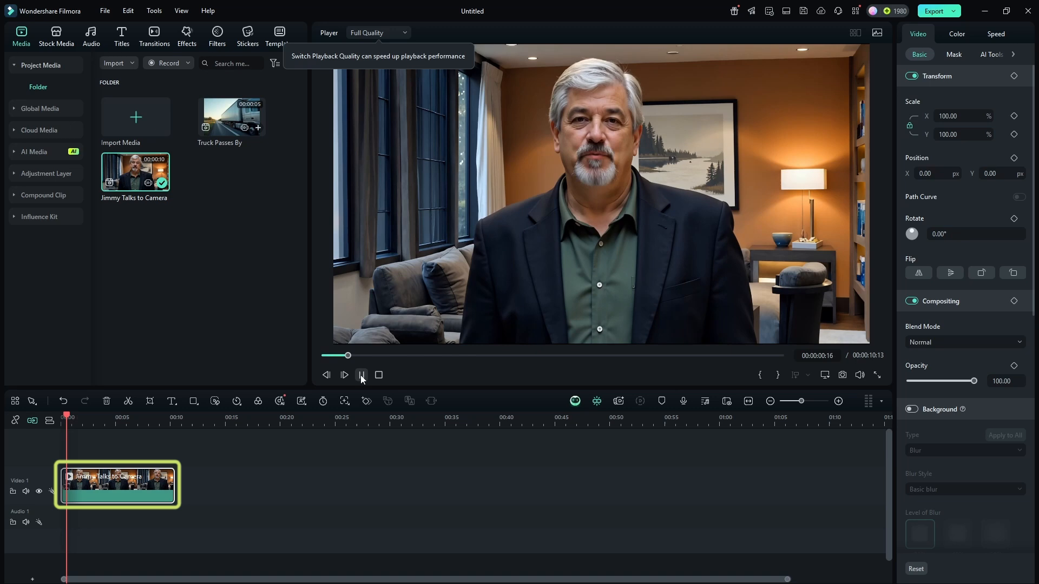
left_click(361, 375)
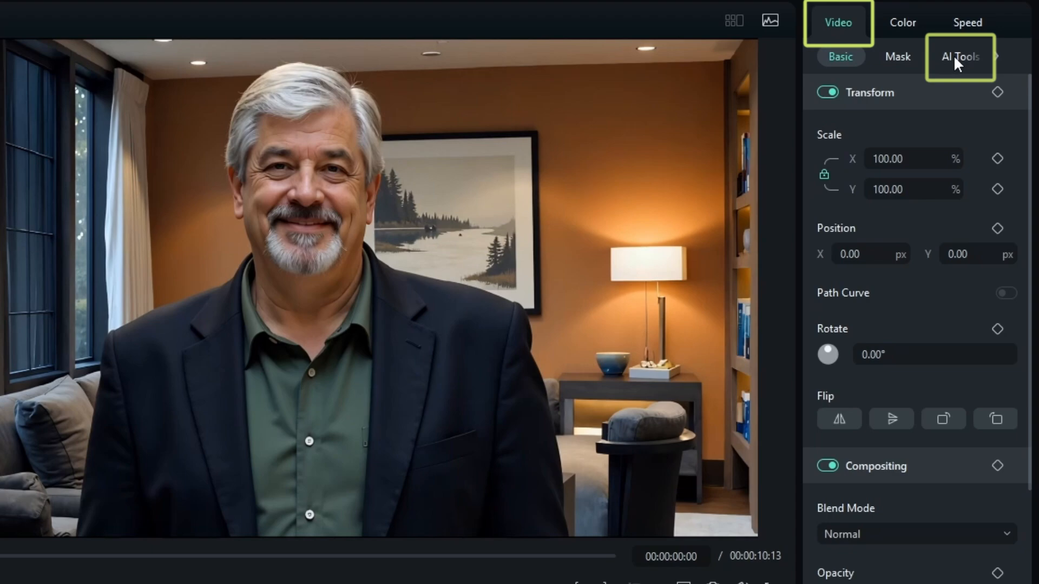
left_click(958, 56)
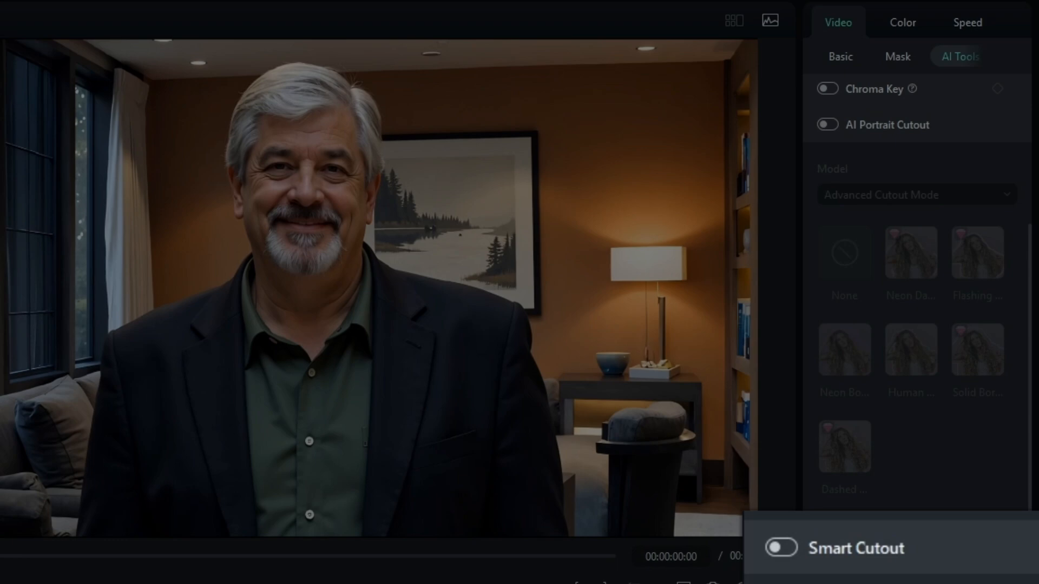
left_click(826, 92)
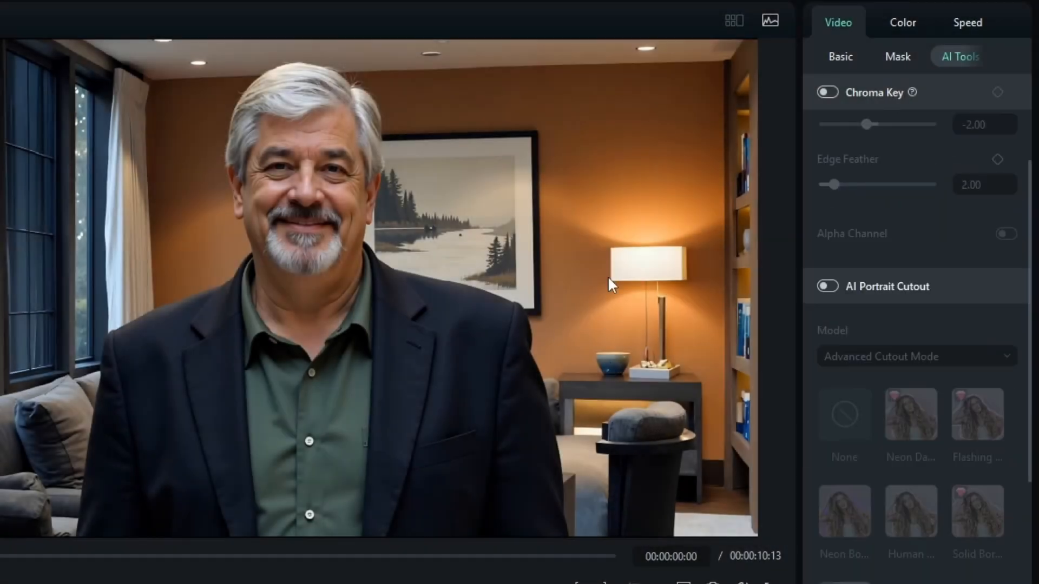
mouse_move(221, 173)
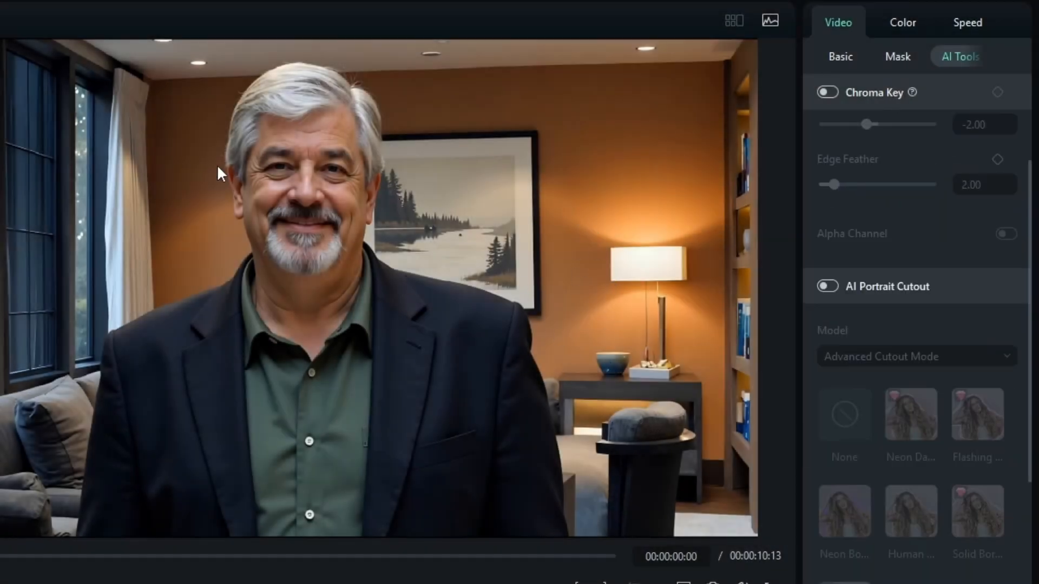
mouse_move(815, 302)
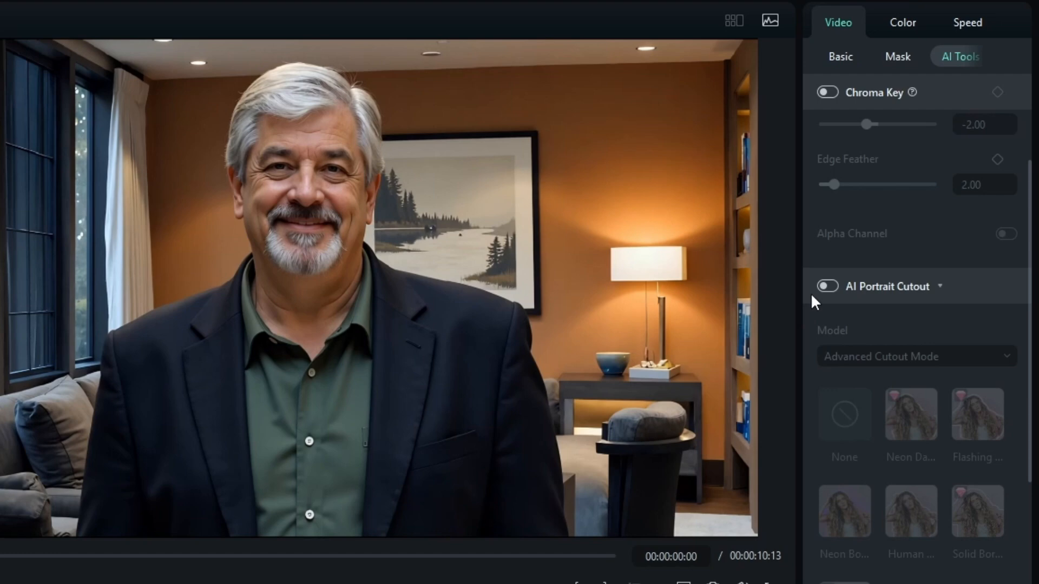
left_click(826, 286)
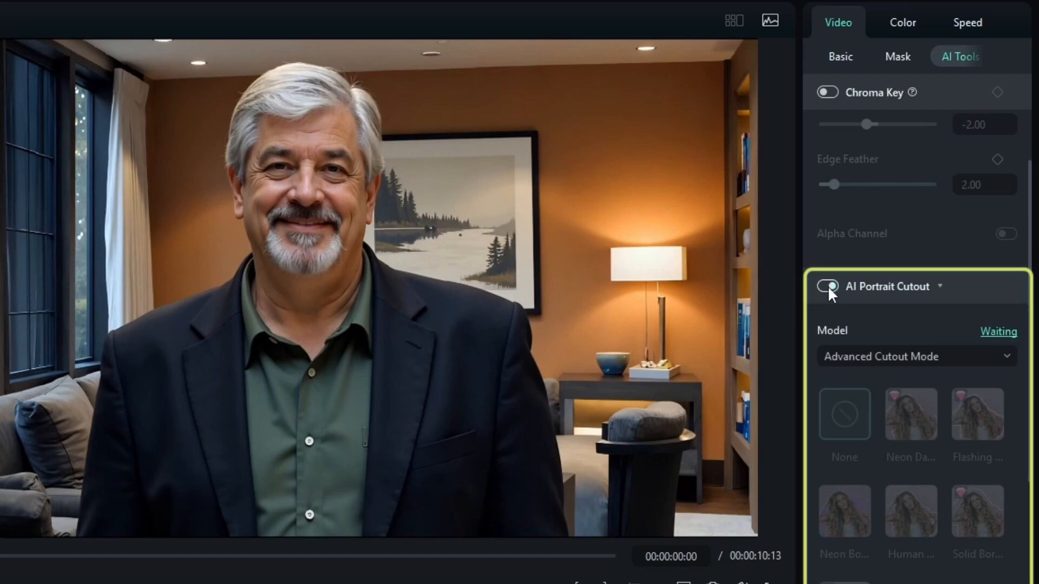
left_click(827, 286)
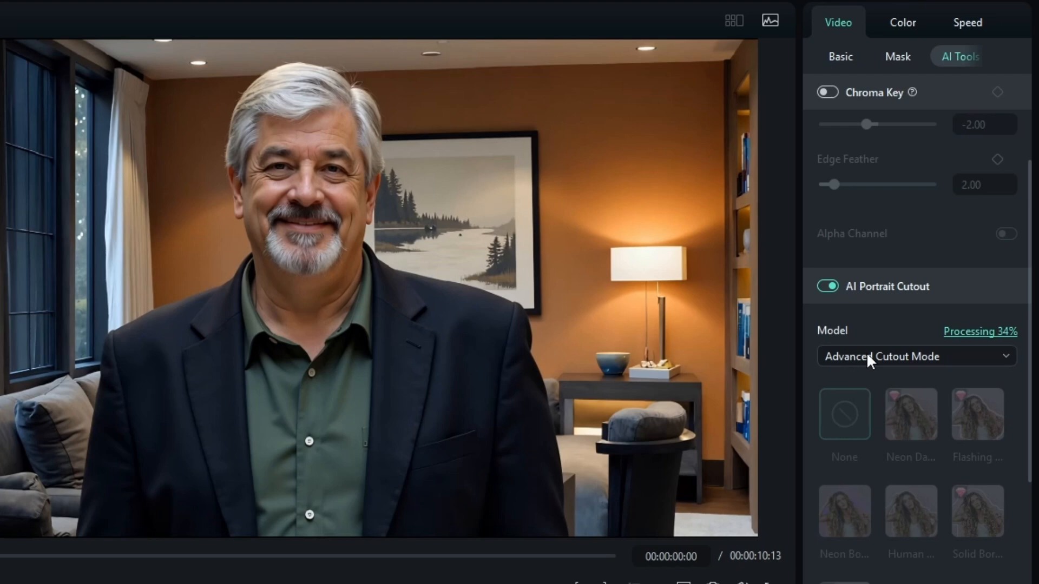
mouse_move(971, 368)
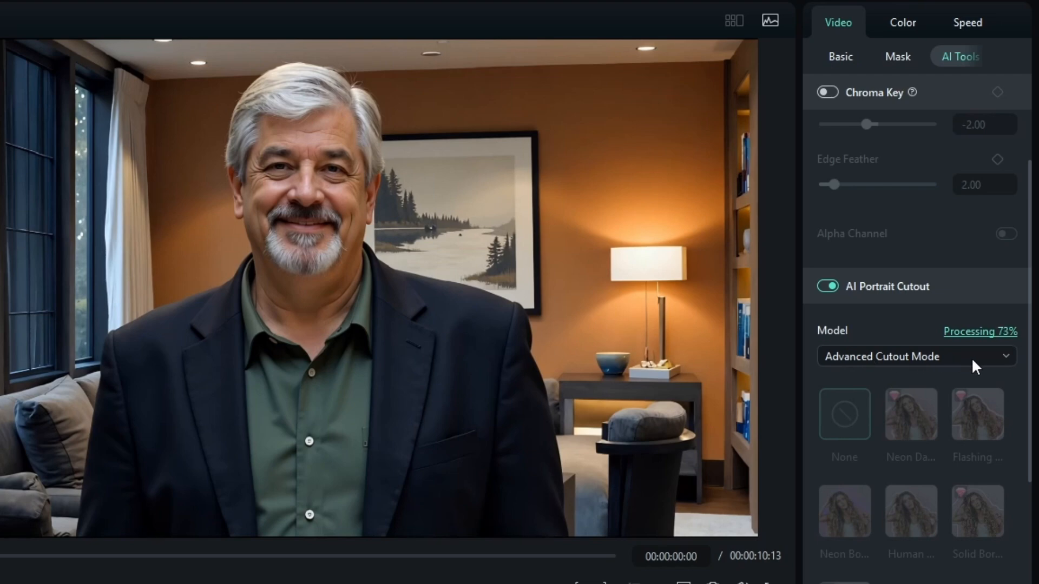
left_click(916, 356)
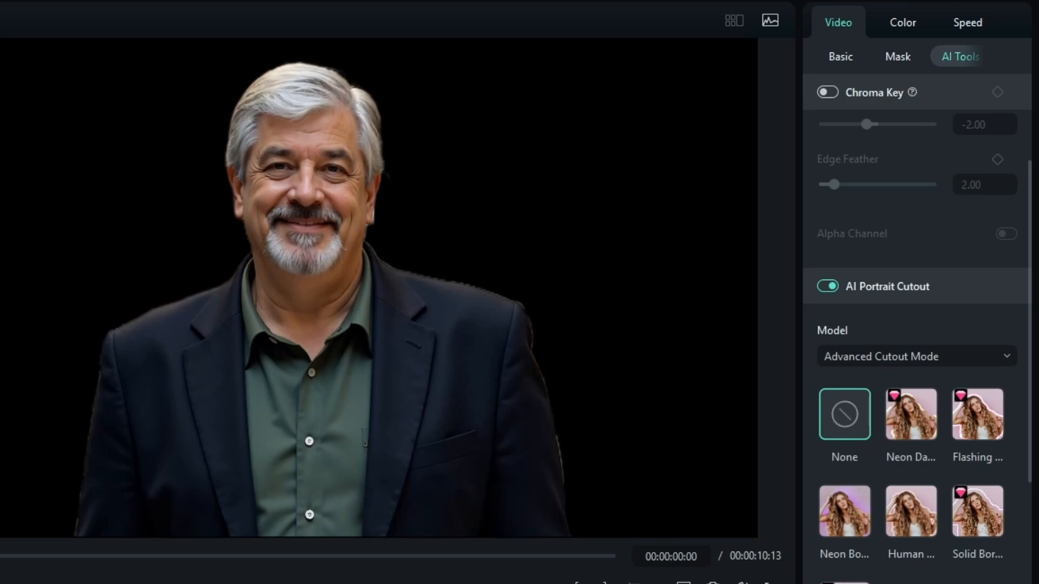
- Add the stock 'office' clip beneath the talking-head clip, preview, and reselect the top clip
left_click(94, 59)
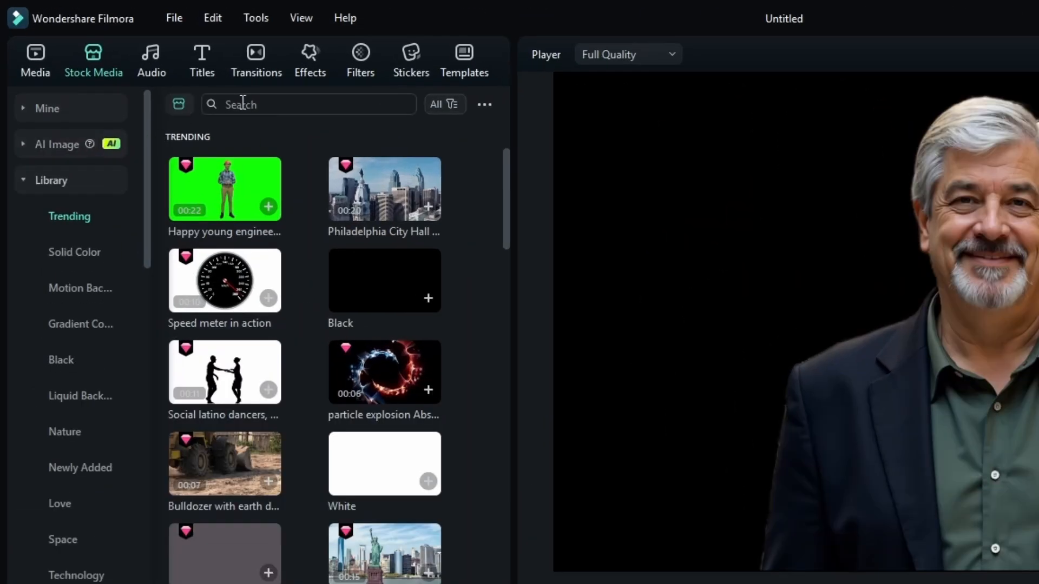
type("office")
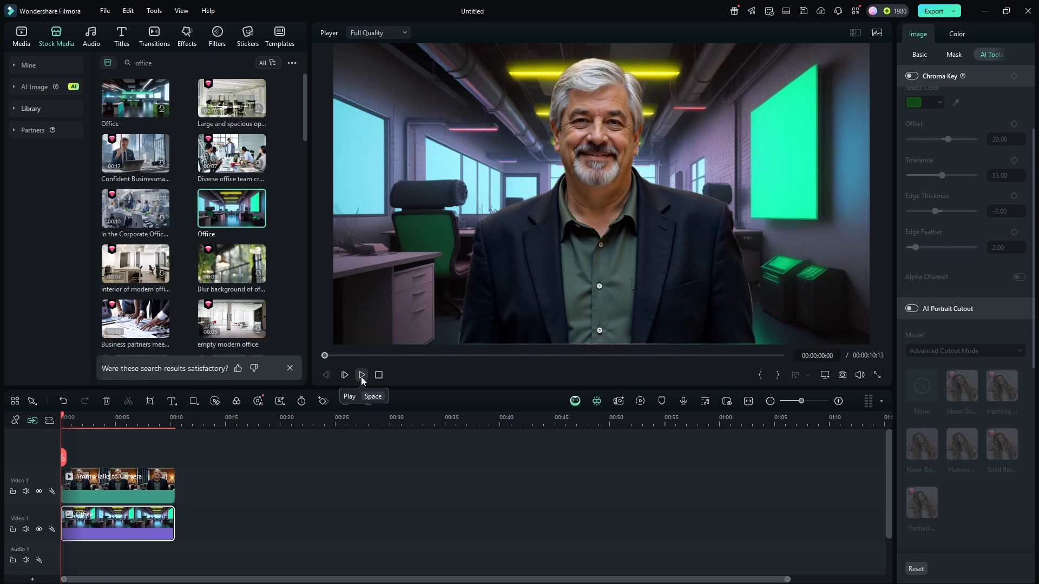
left_click(361, 375)
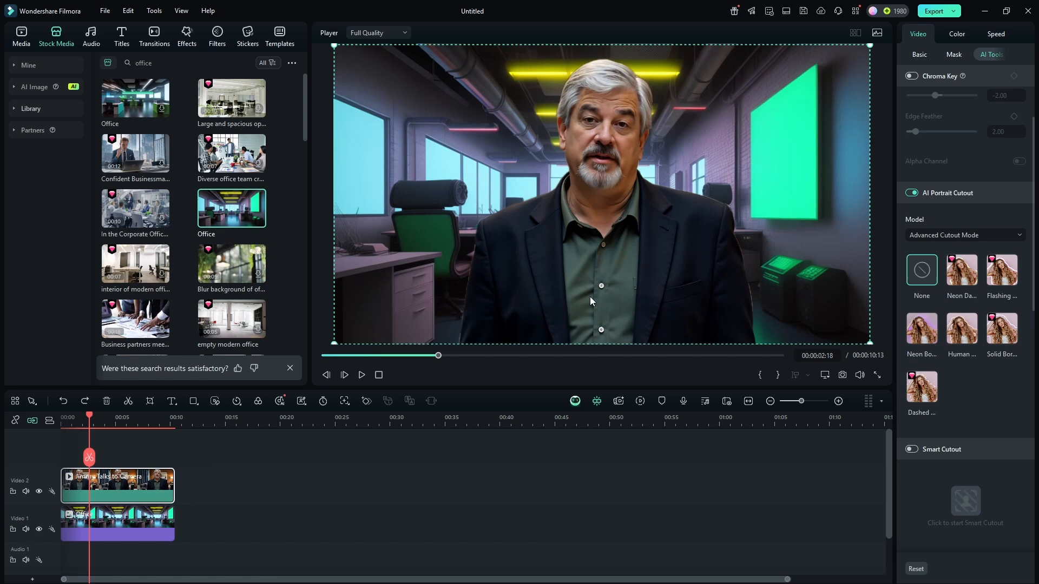
left_click(117, 484)
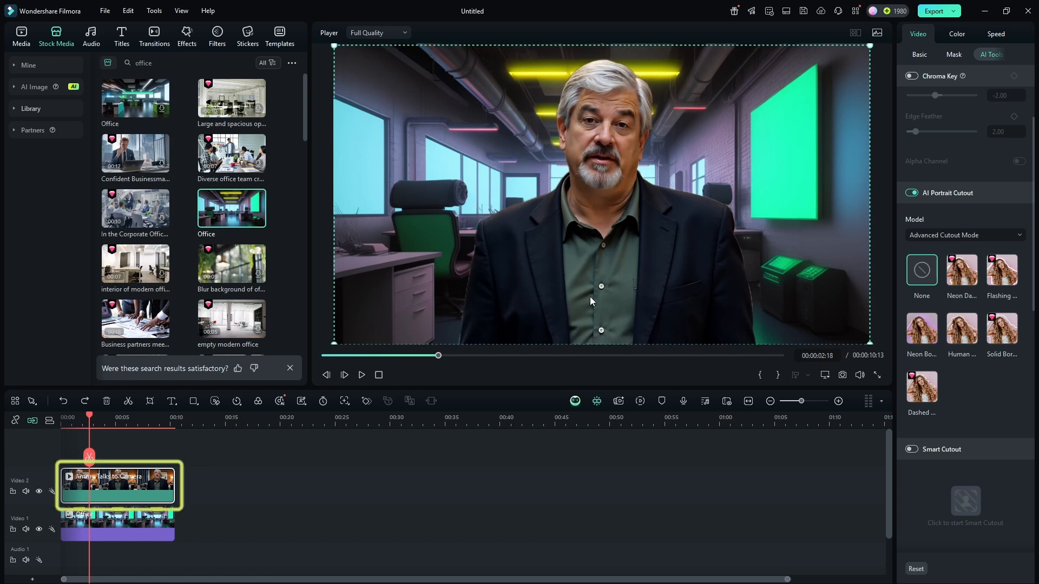
left_click(131, 446)
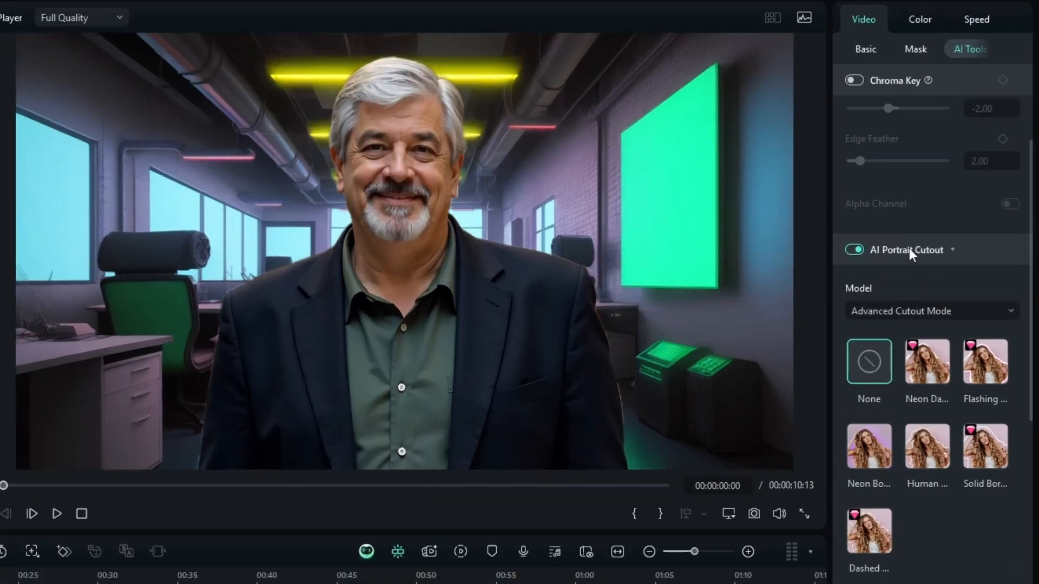
mouse_move(445, 329)
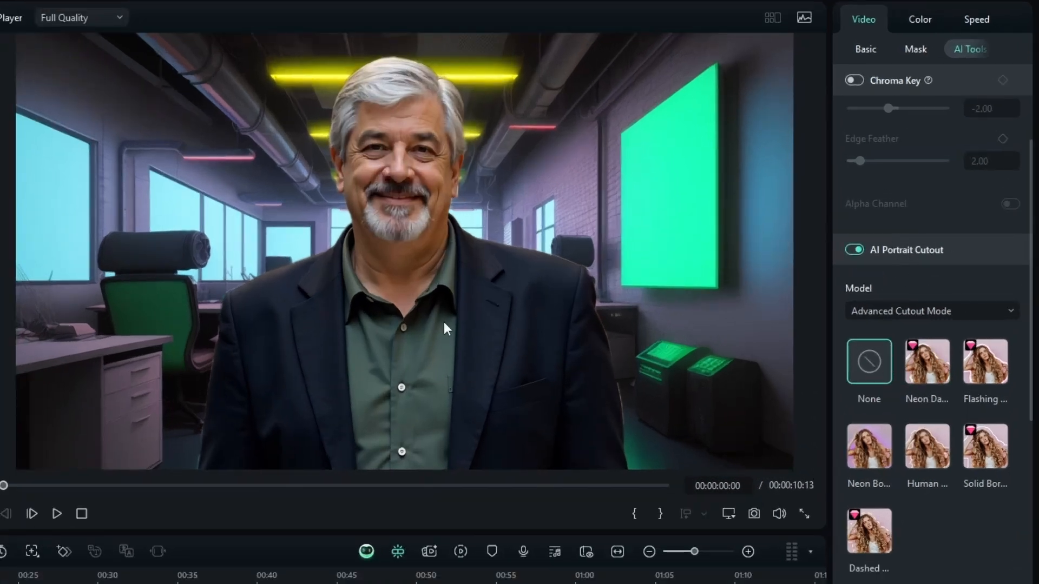
- Preview the Neon Dash, Flashing and Human Border outline presets on the cut-out man
left_click(984, 362)
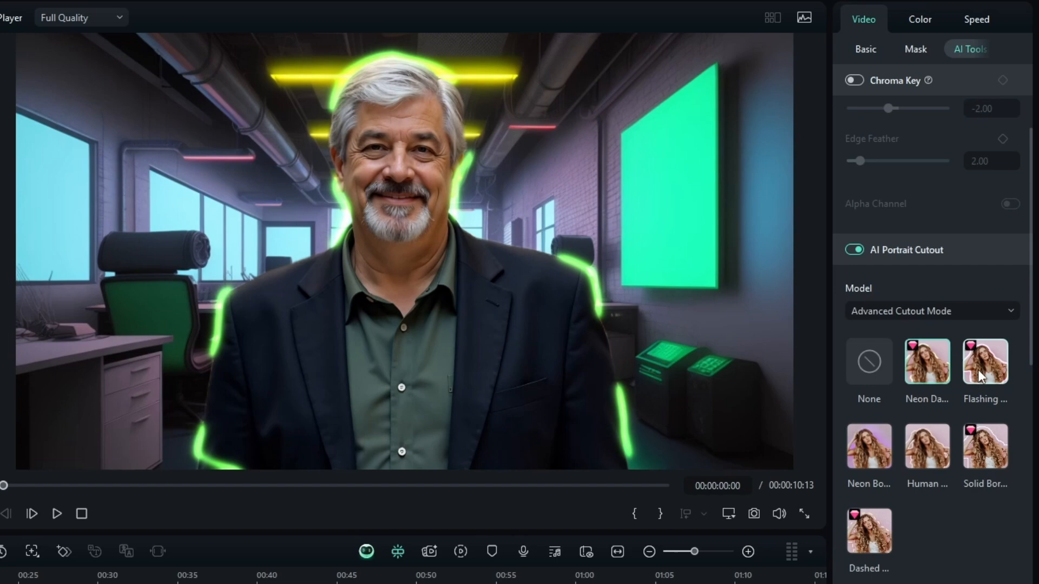
left_click(985, 362)
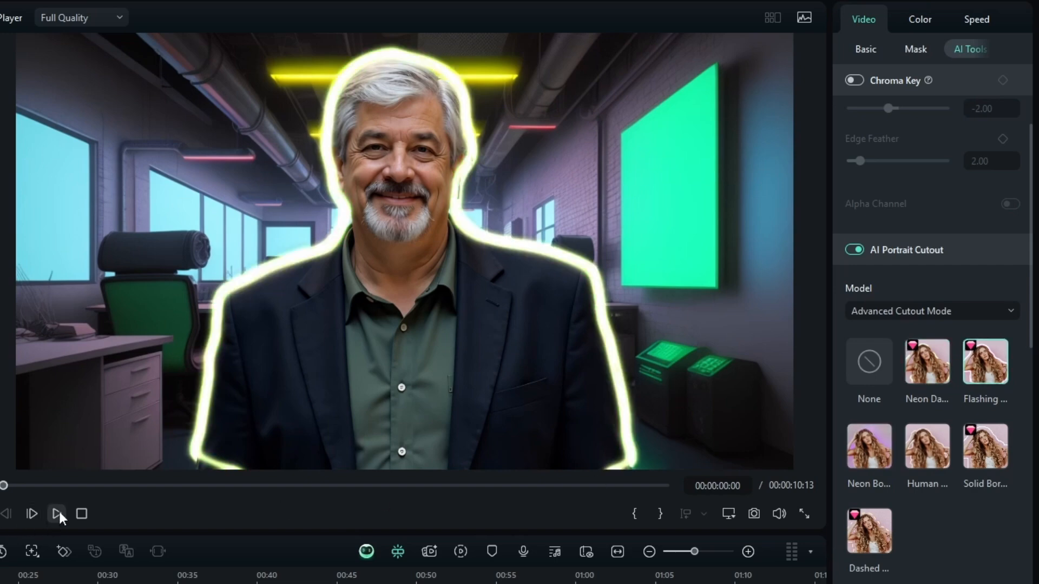
left_click(57, 514)
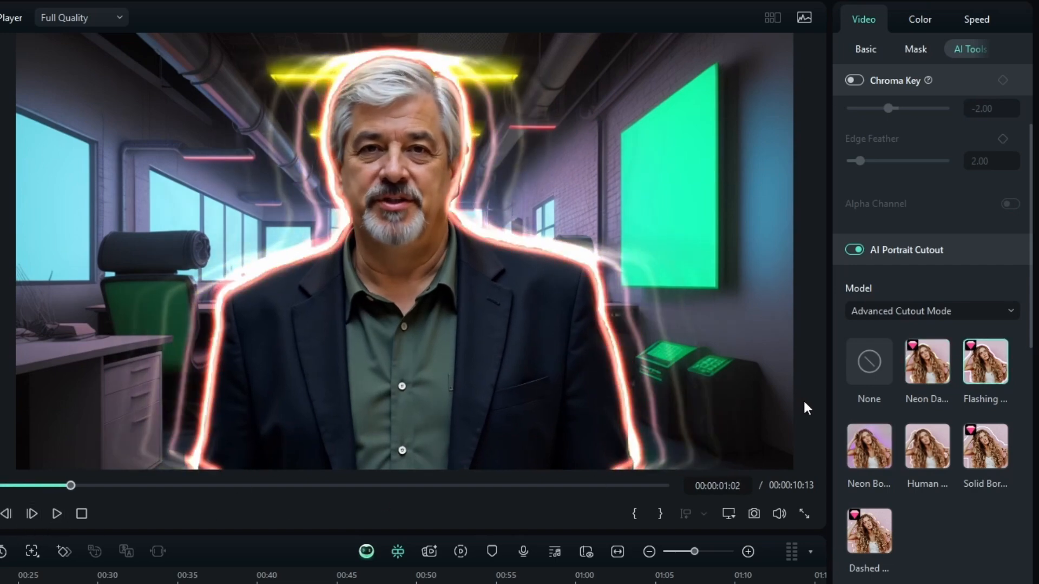
left_click(926, 445)
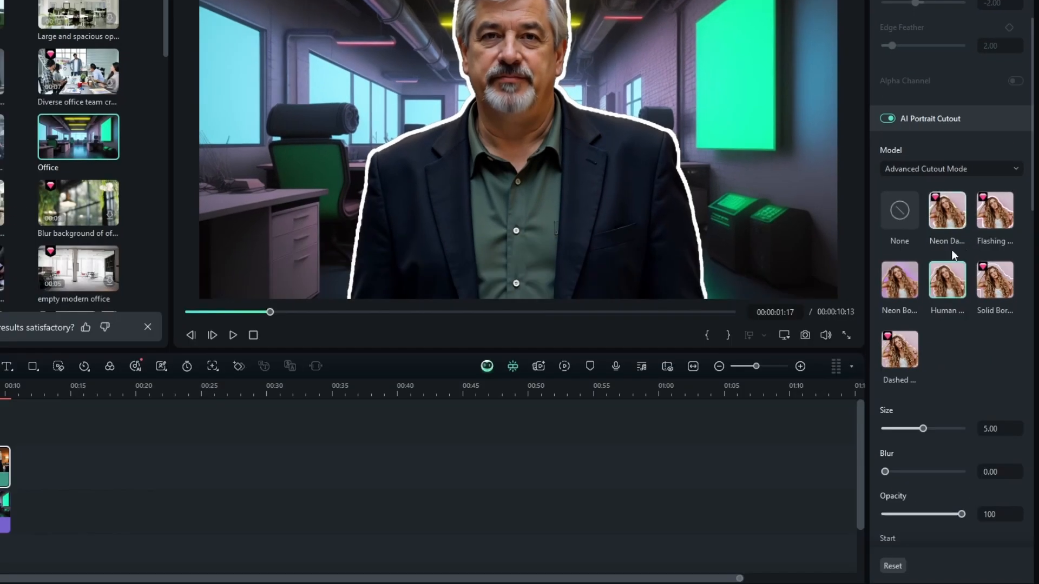
scroll("down", 3)
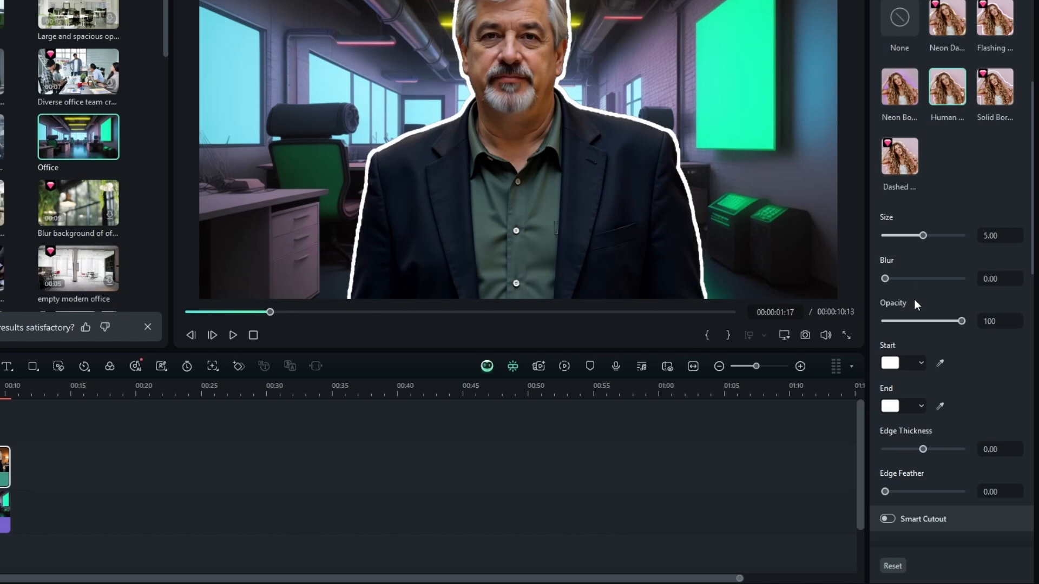
scroll("up", 3)
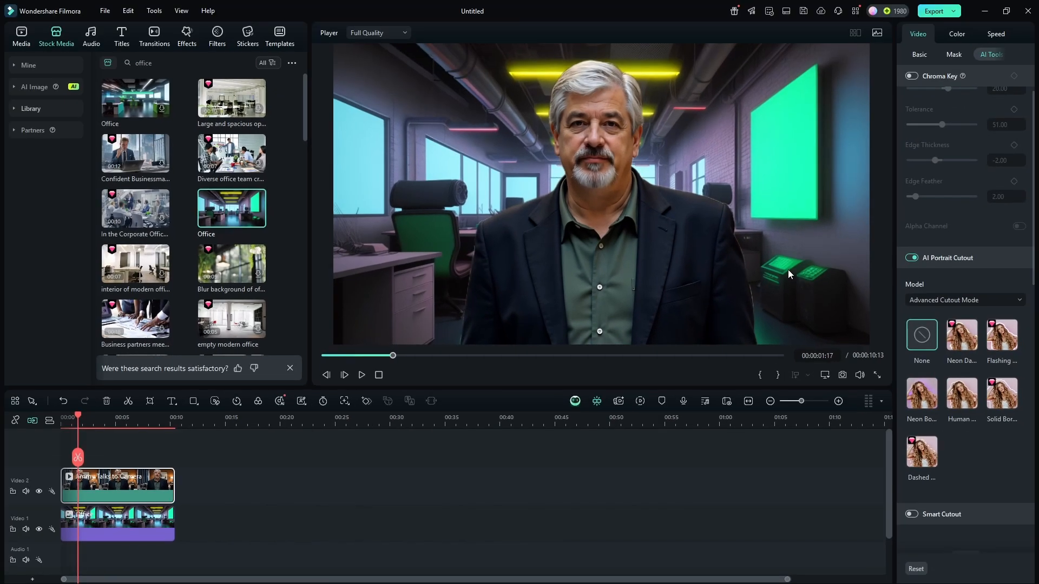
mouse_move(392, 262)
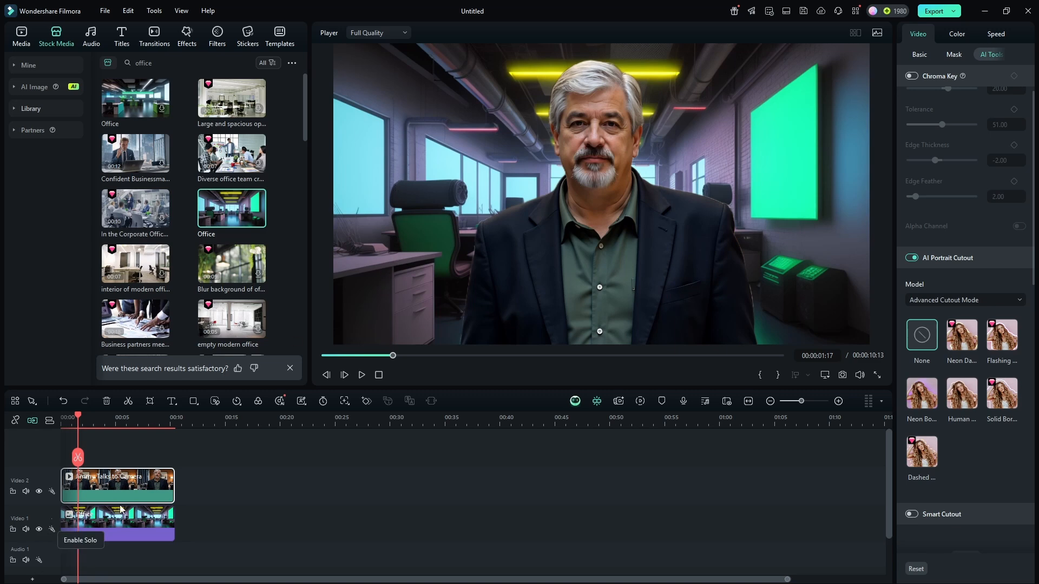
- Delete the Office clip from Video 1 and select the talking-head clip on Video 2
left_click(117, 523)
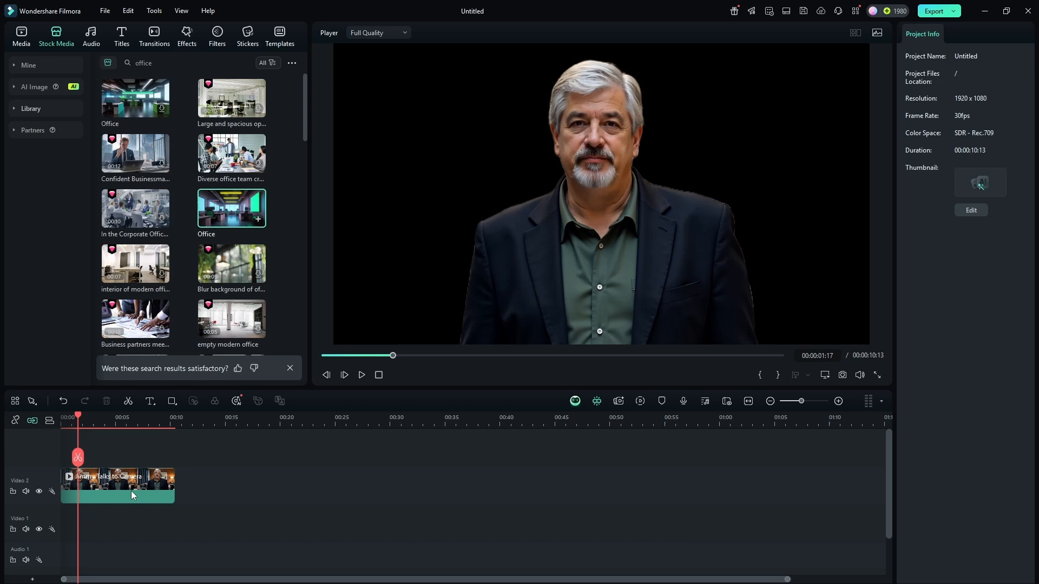
left_click(118, 486)
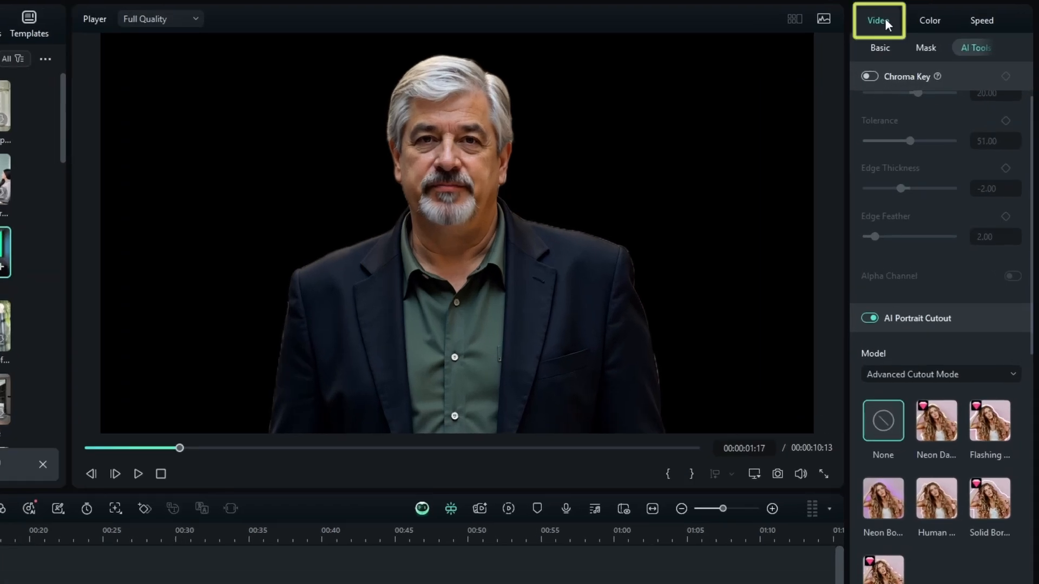
- Enable a Basic blur background at 60% blur level and preview it
left_click(879, 47)
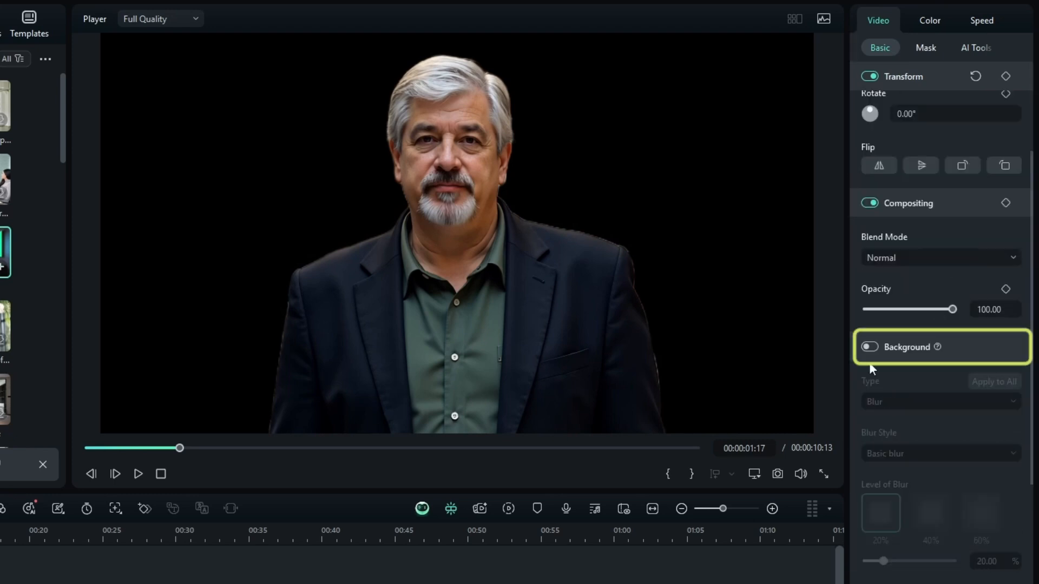
left_click(869, 347)
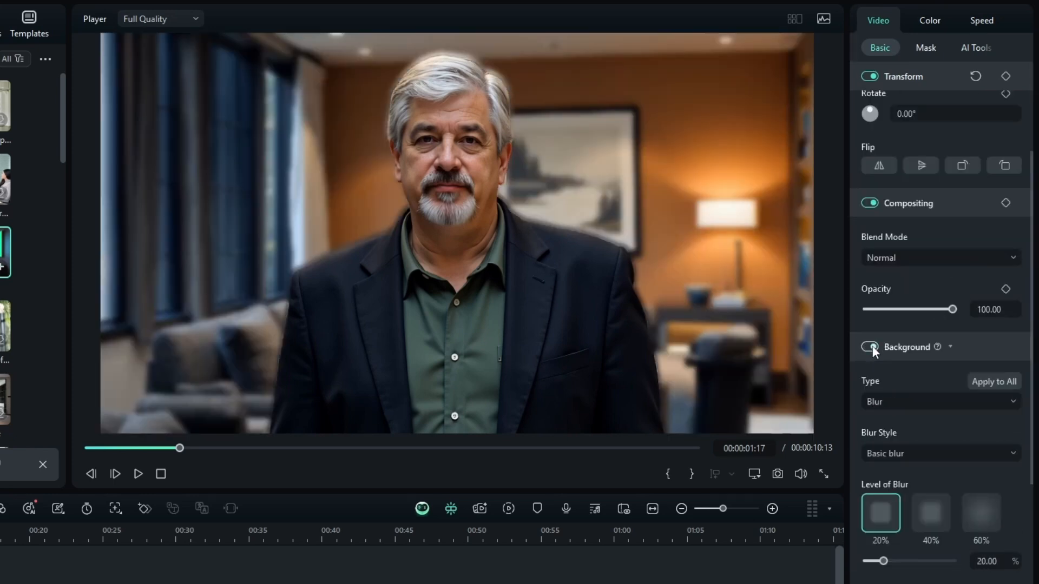
left_click(870, 346)
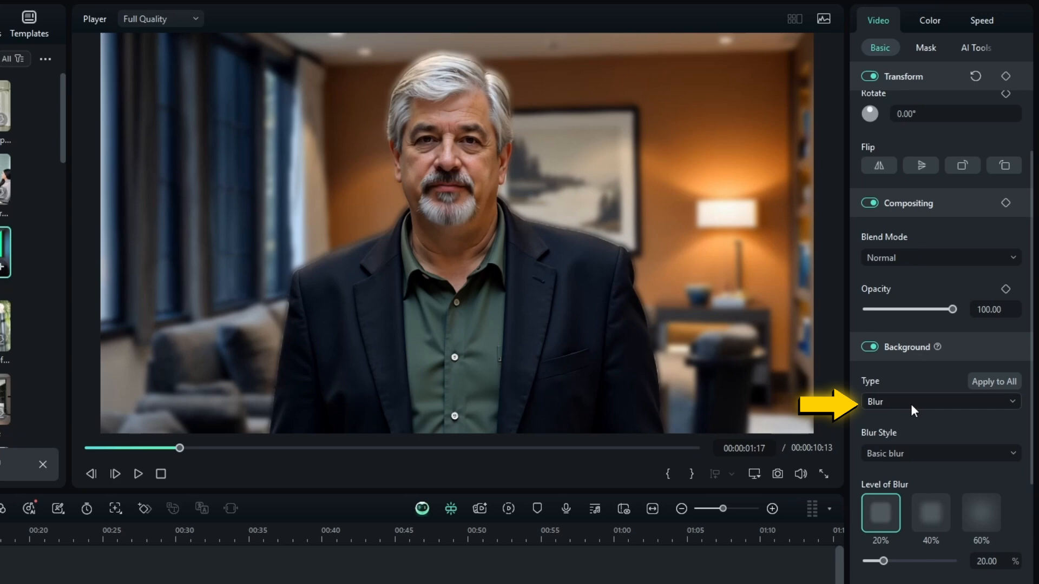
left_click(938, 454)
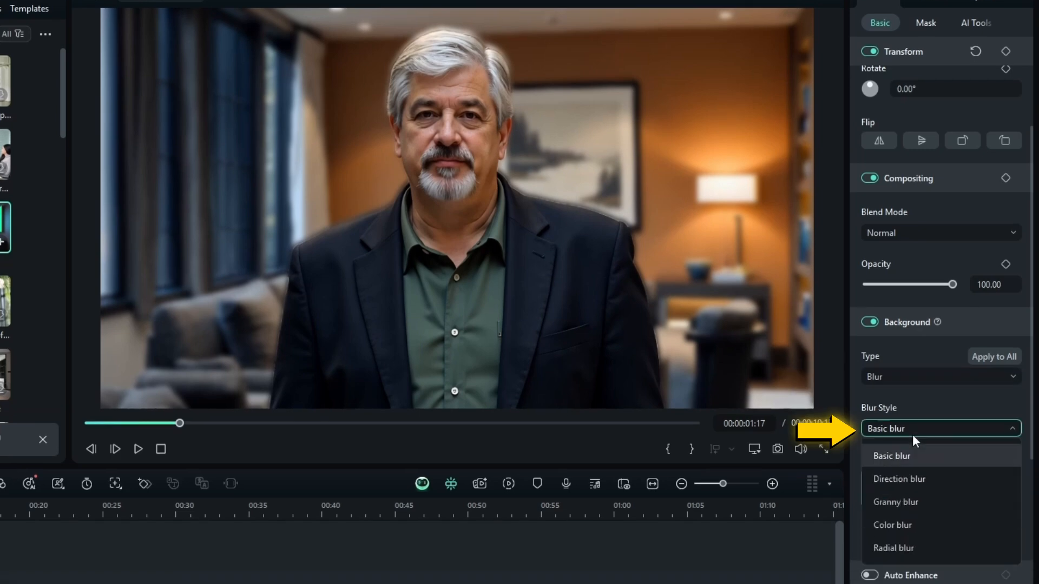
left_click(899, 479)
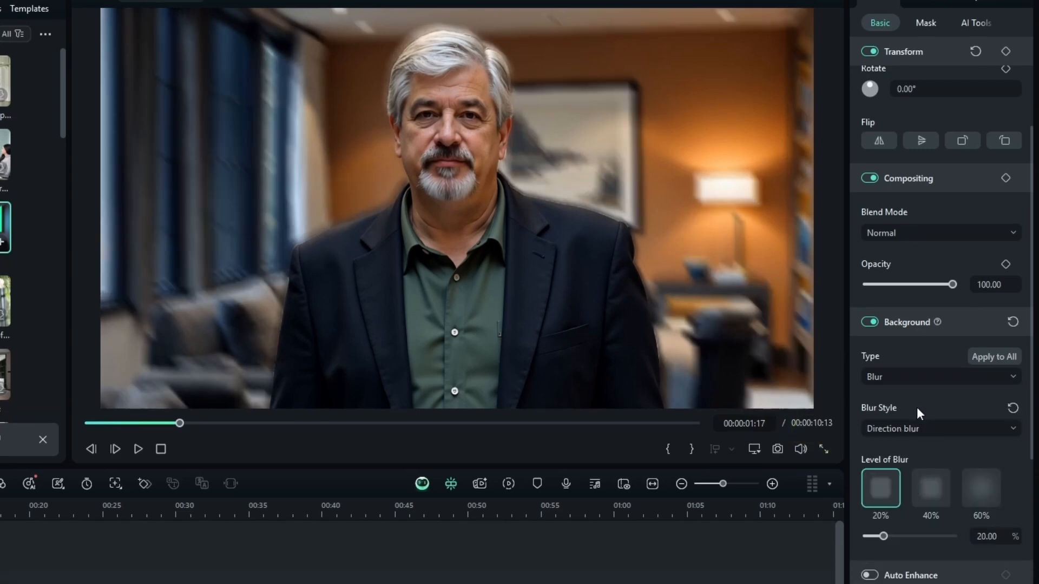
left_click(980, 490)
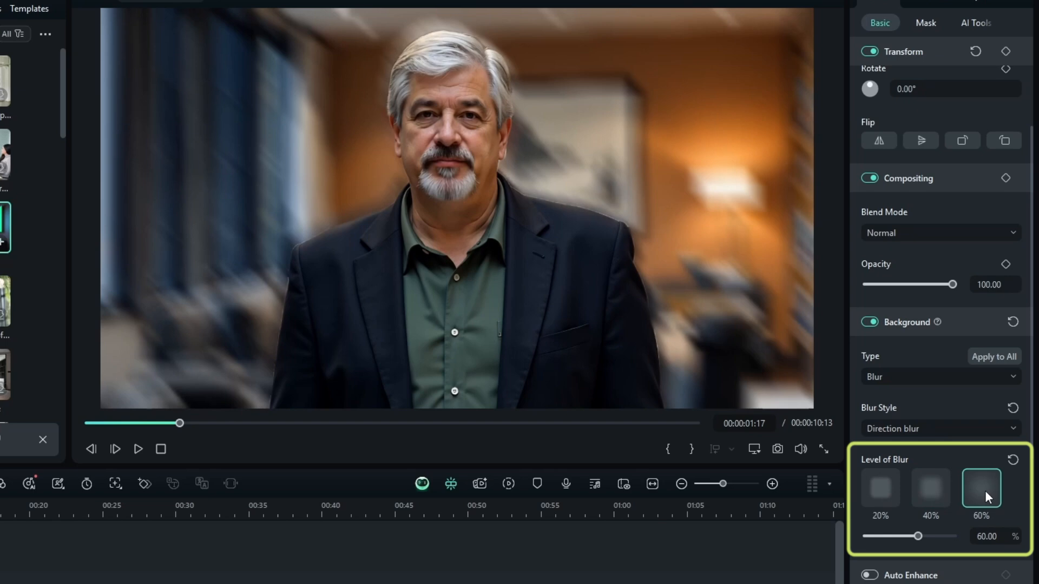
left_click(937, 429)
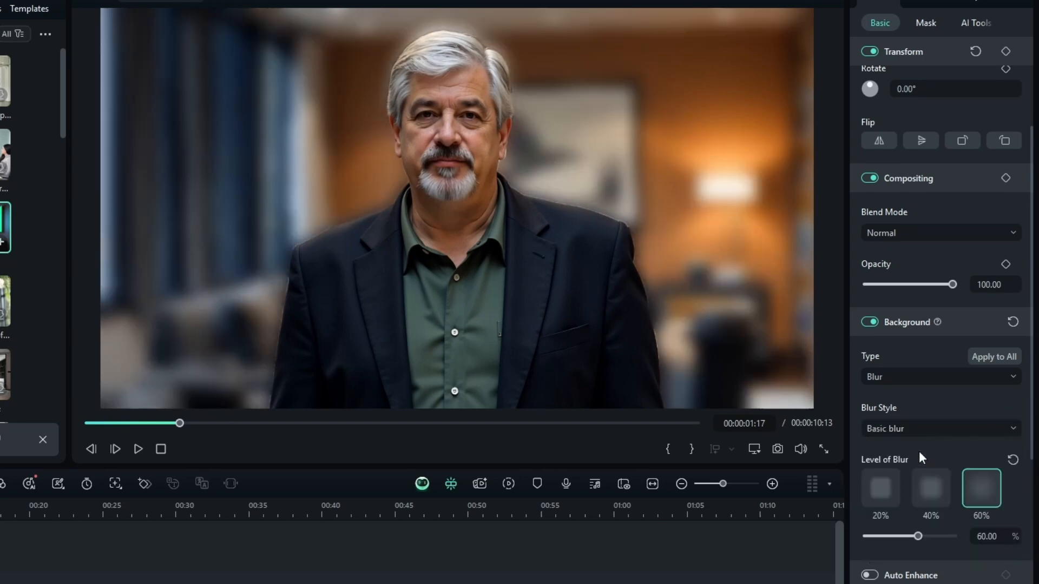
mouse_move(468, 324)
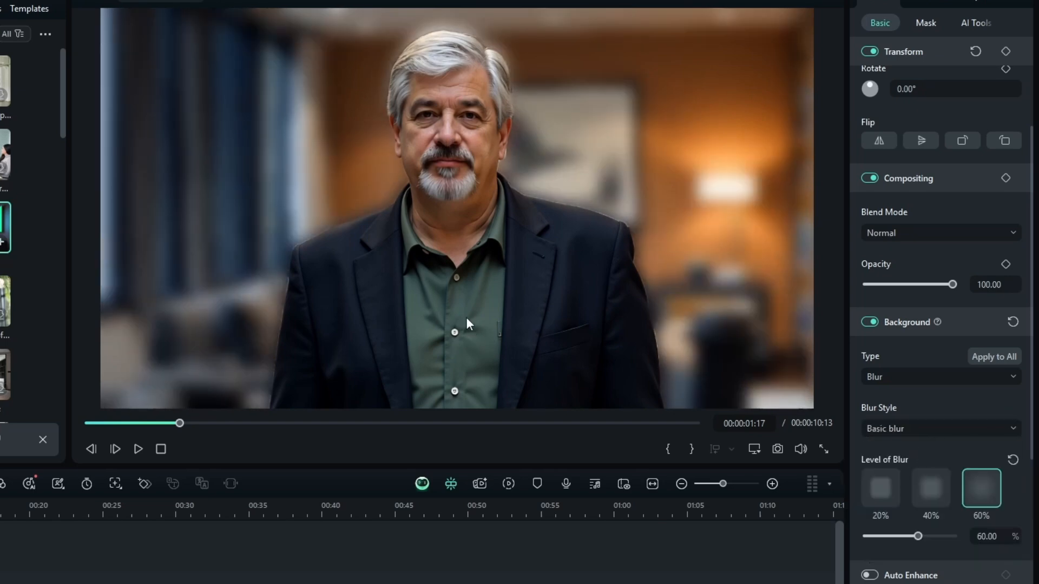
mouse_move(628, 210)
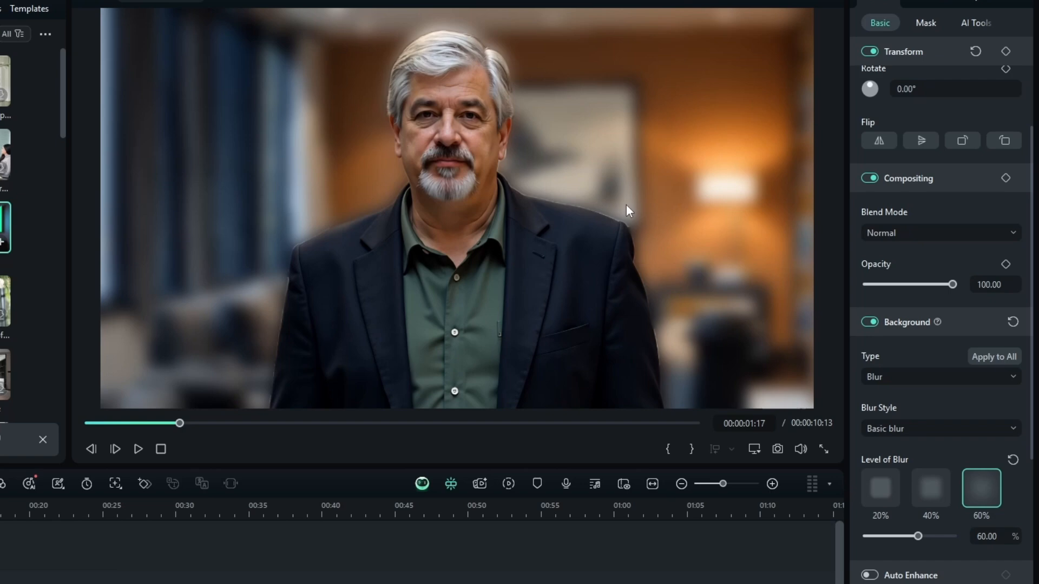
mouse_move(142, 463)
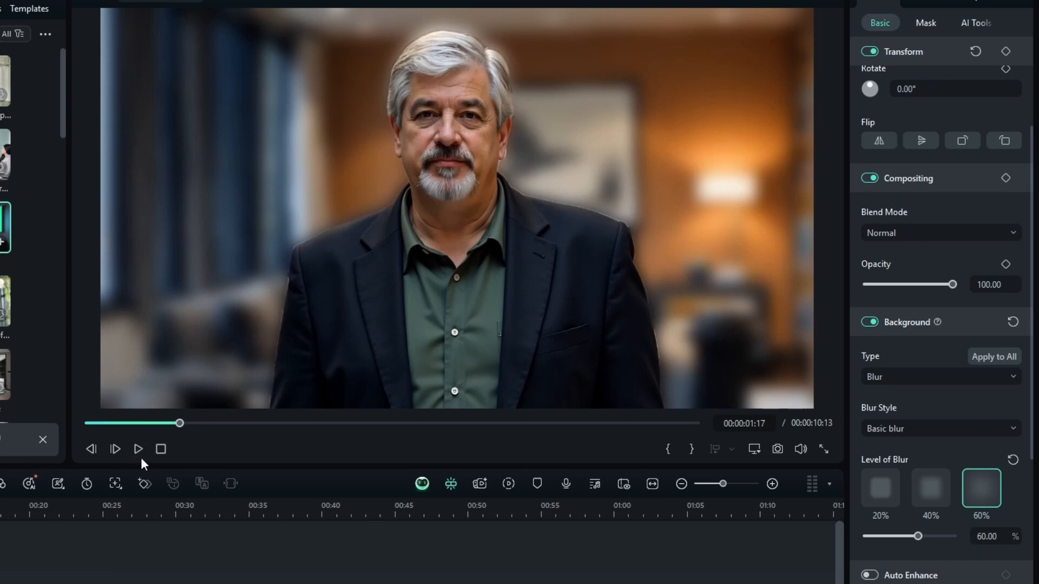
left_click(138, 449)
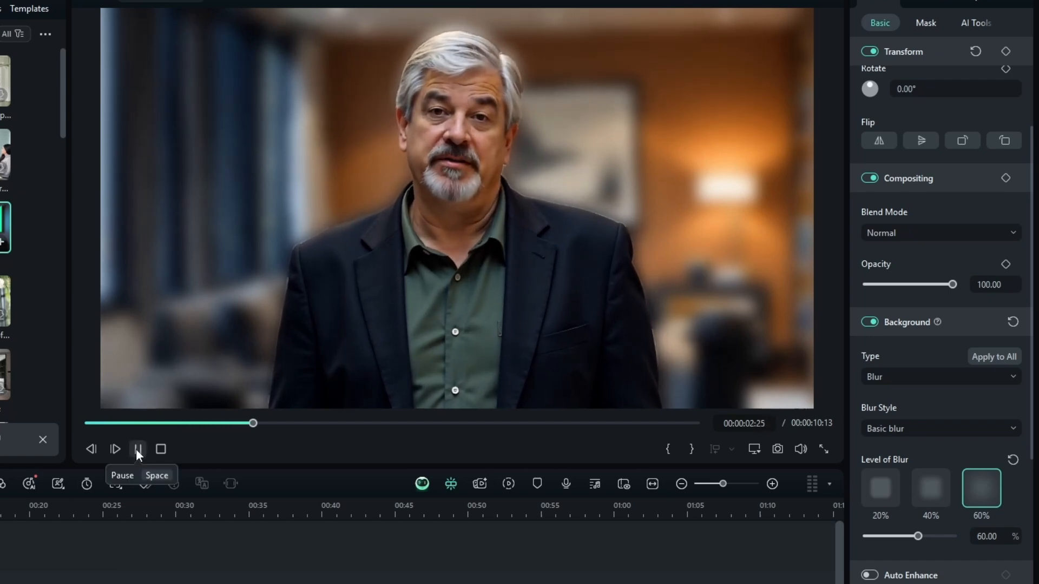
left_click(137, 449)
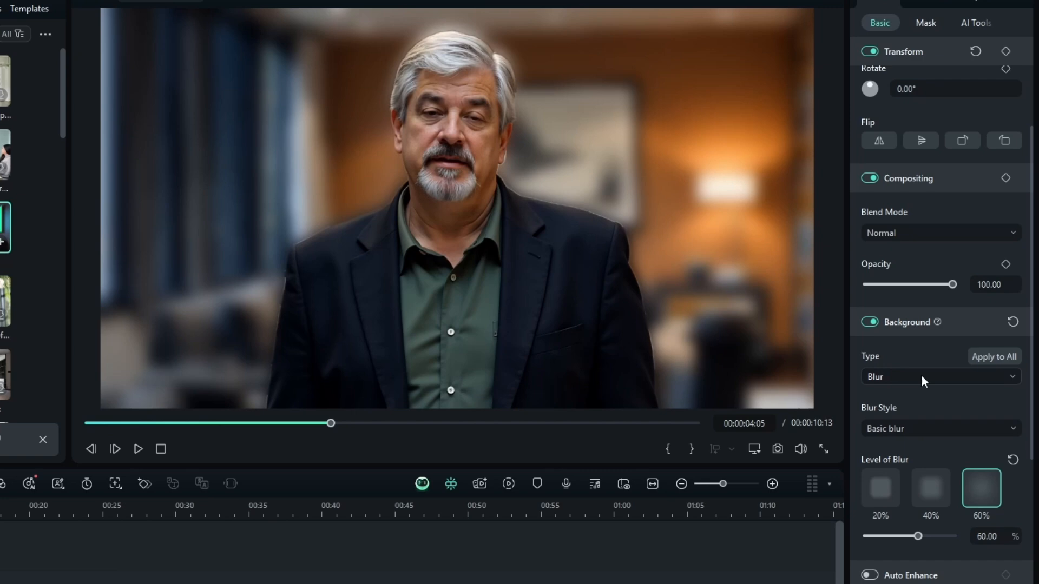
- Set the background type to Color and eyedrop the dark green from his shirt
left_click(938, 377)
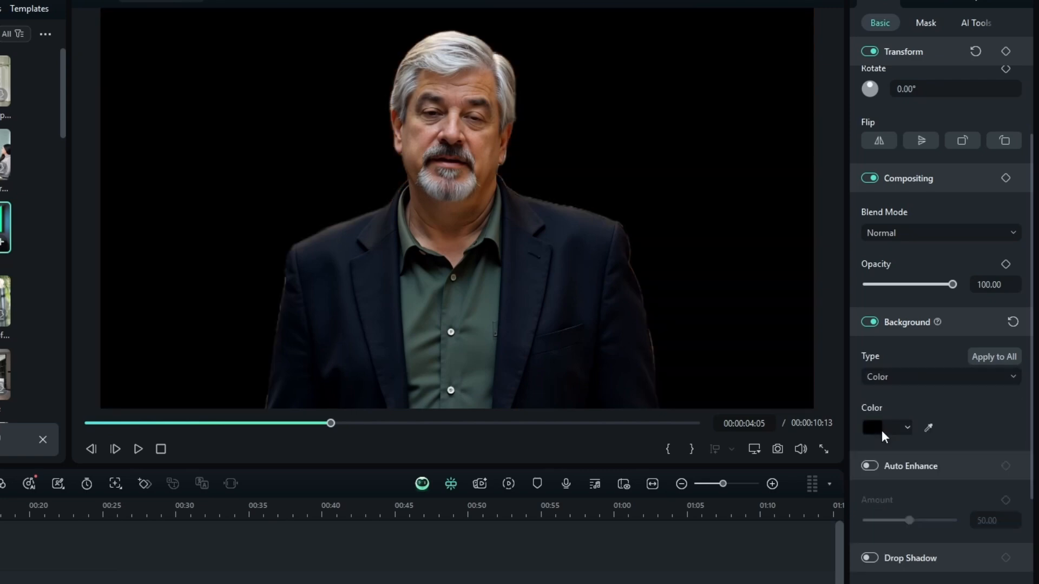
left_click(885, 427)
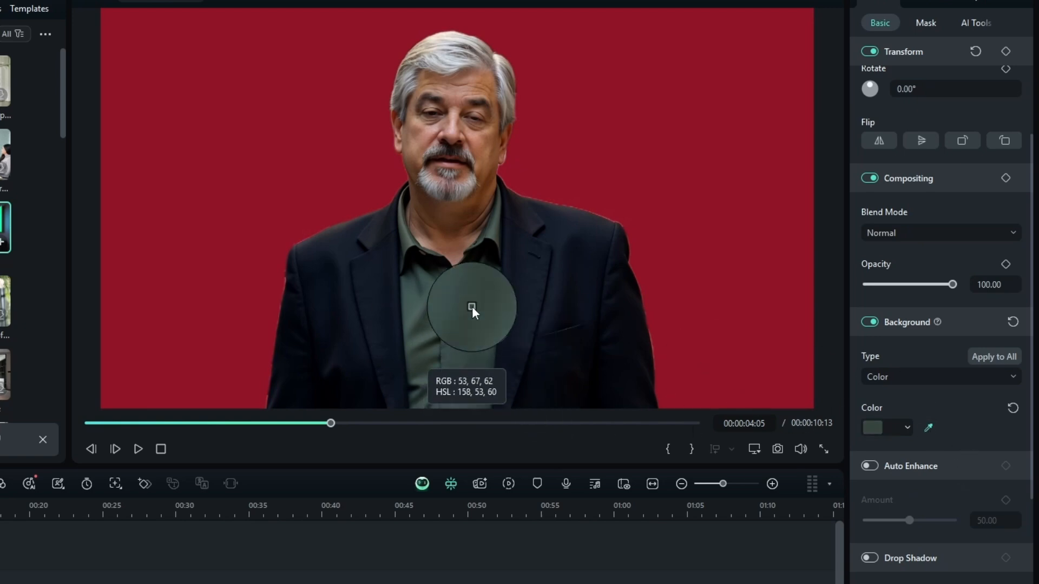
left_click(472, 312)
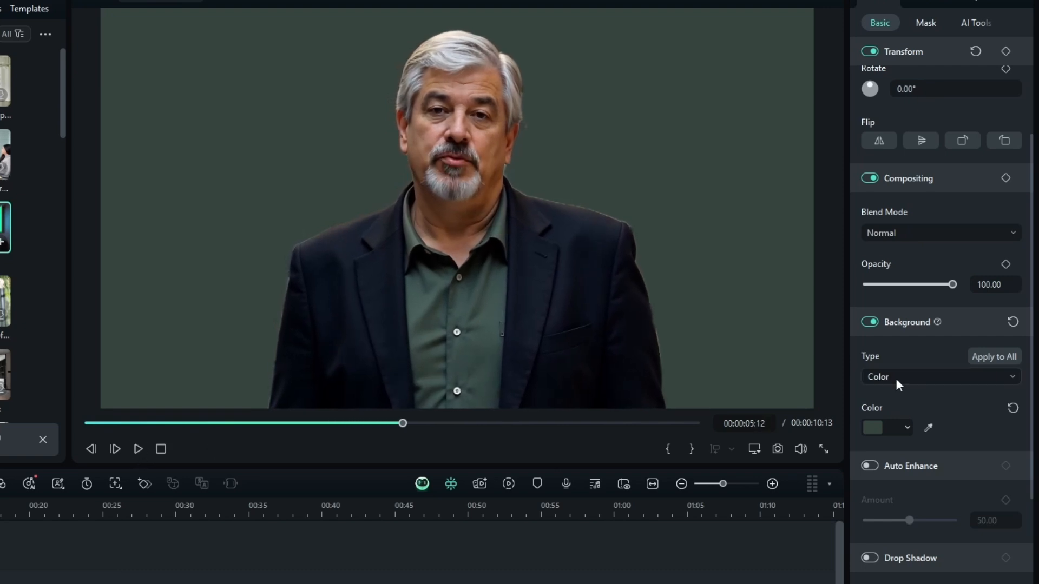
- Switch the background to Pattern, trying wavy lines before choosing the blue sunburst
left_click(937, 377)
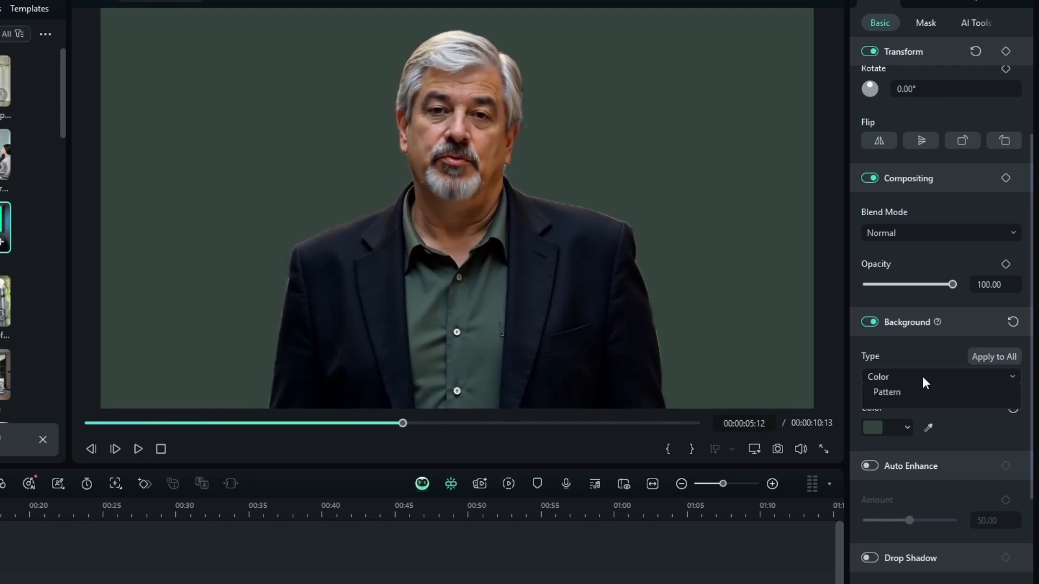
left_click(885, 391)
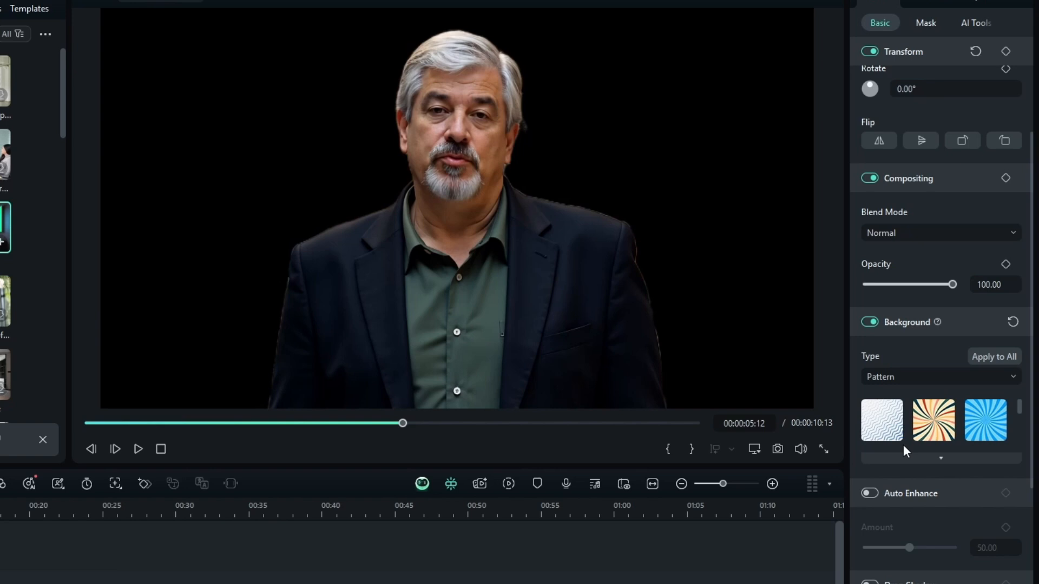
left_click(881, 420)
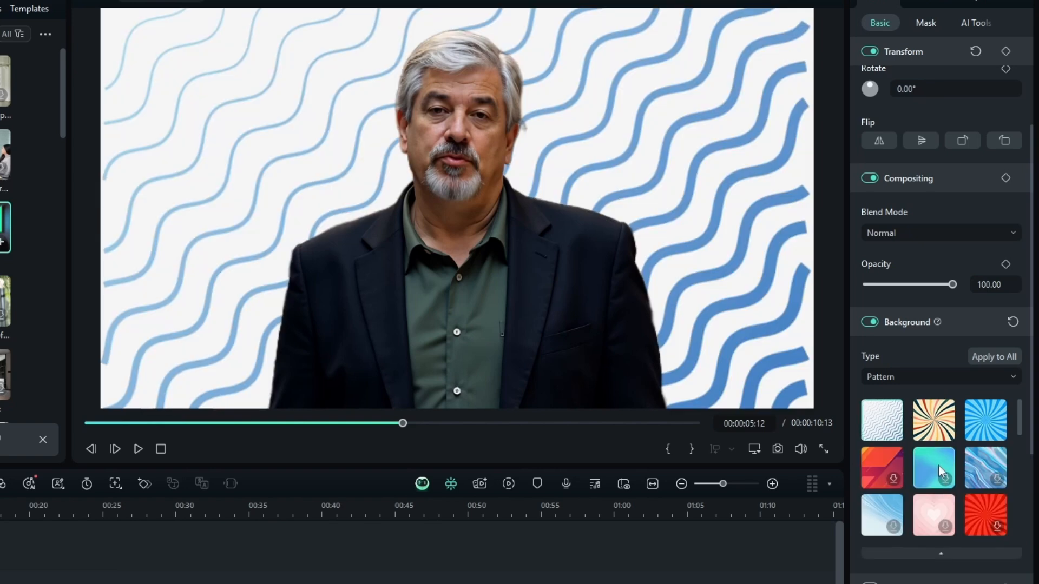
left_click(985, 467)
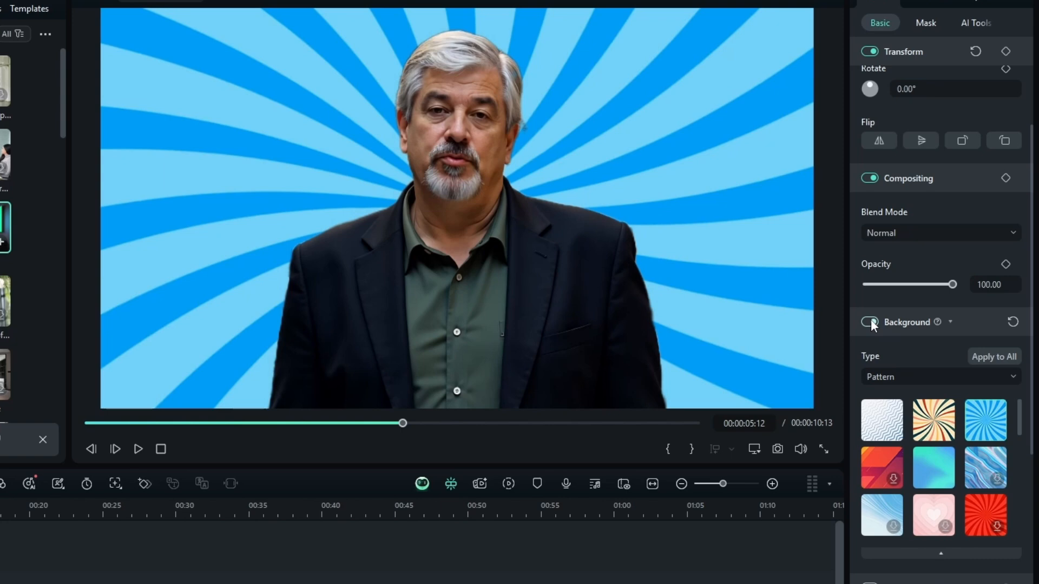
- Turn off Background and AI Portrait Cutout, then enable and launch Smart Cutout
left_click(975, 23)
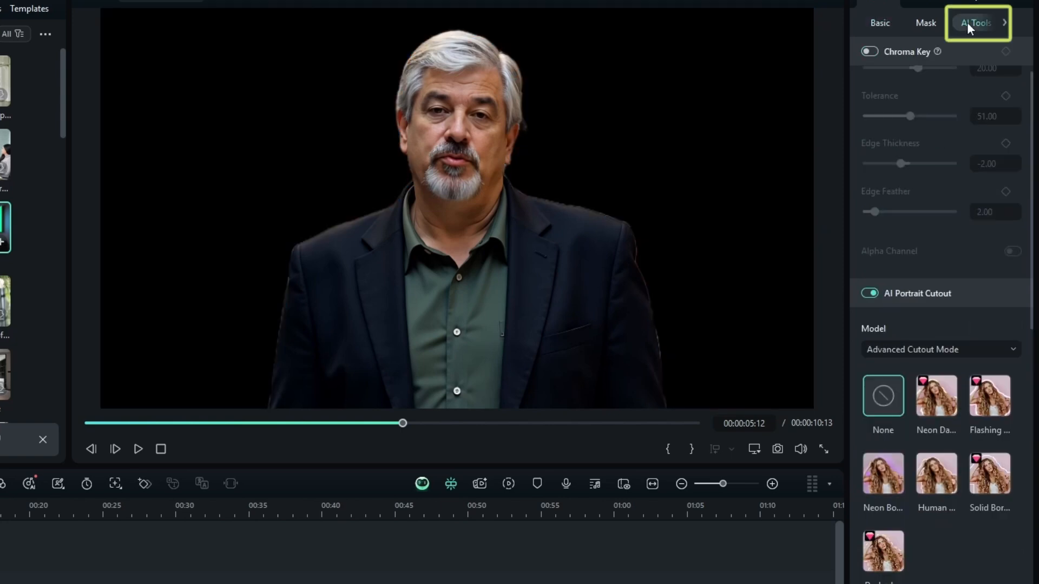
mouse_move(985, 150)
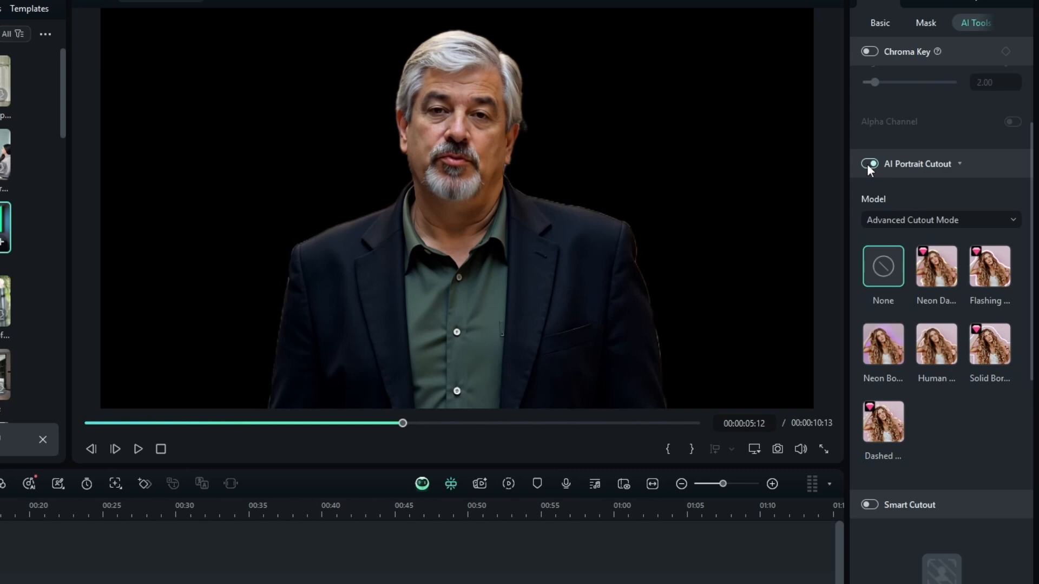
left_click(868, 164)
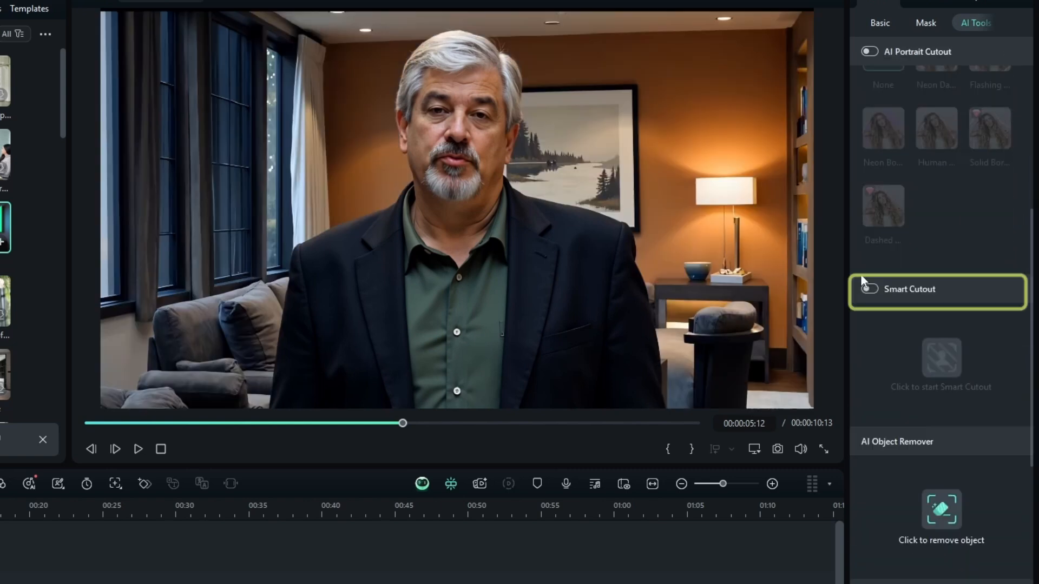
left_click(869, 288)
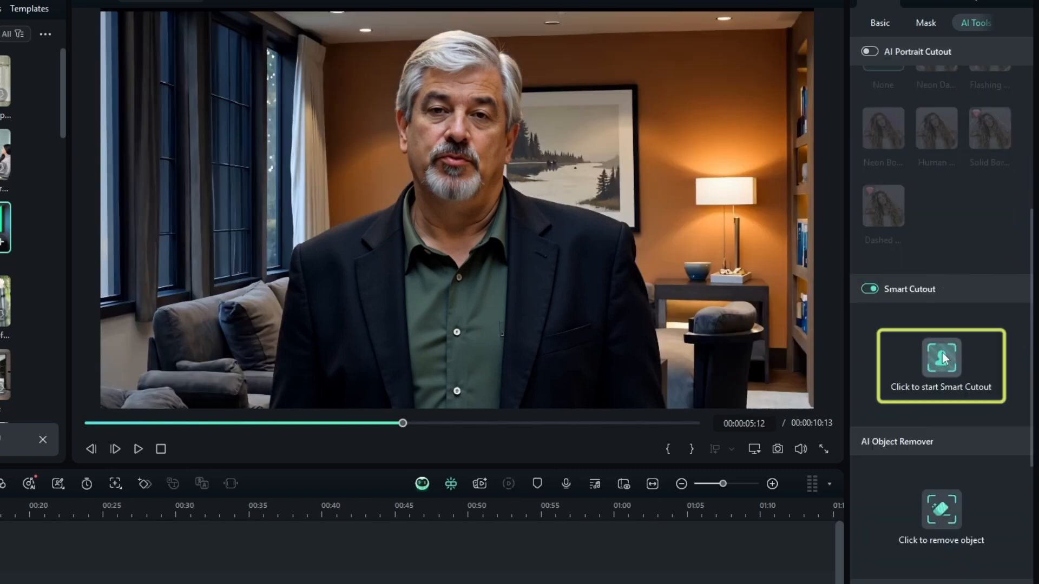
left_click(939, 357)
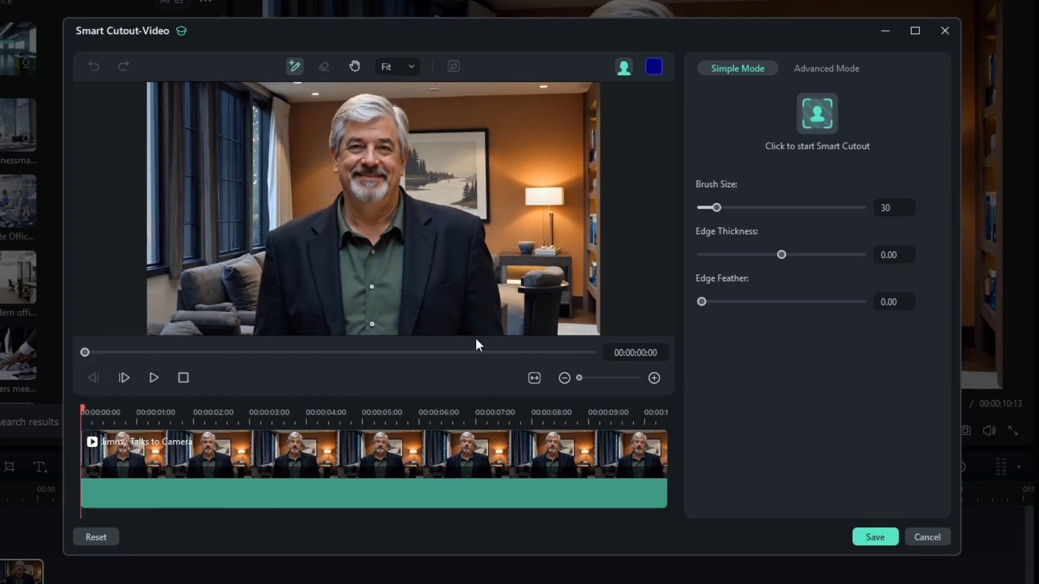
mouse_move(375, 123)
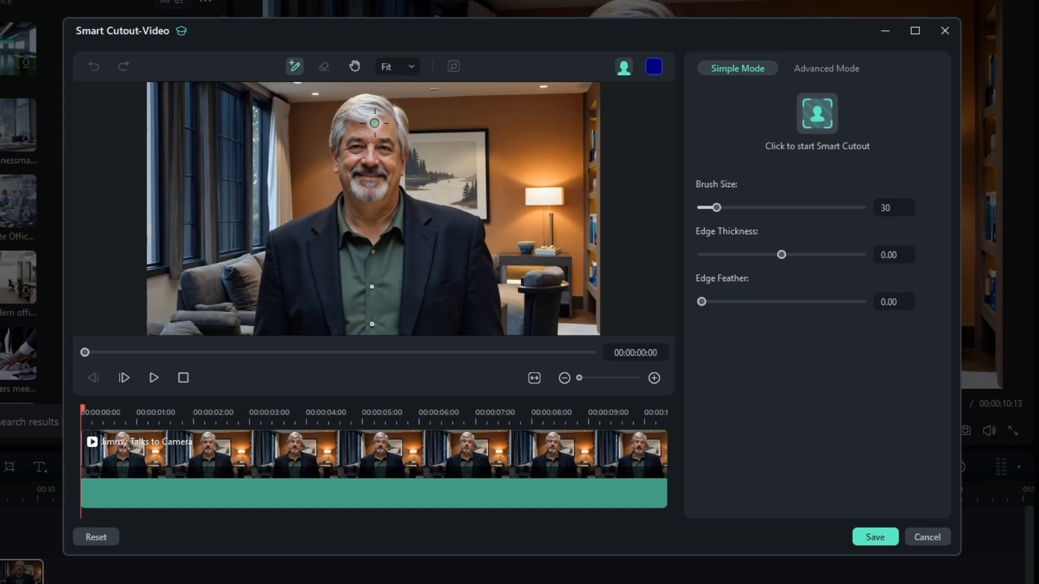
mouse_move(374, 142)
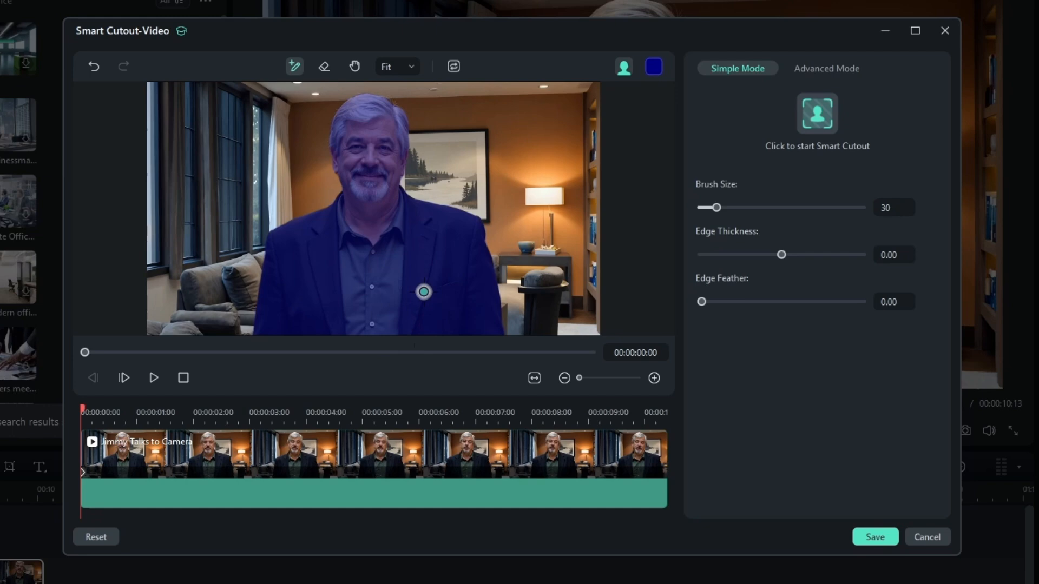
mouse_move(478, 193)
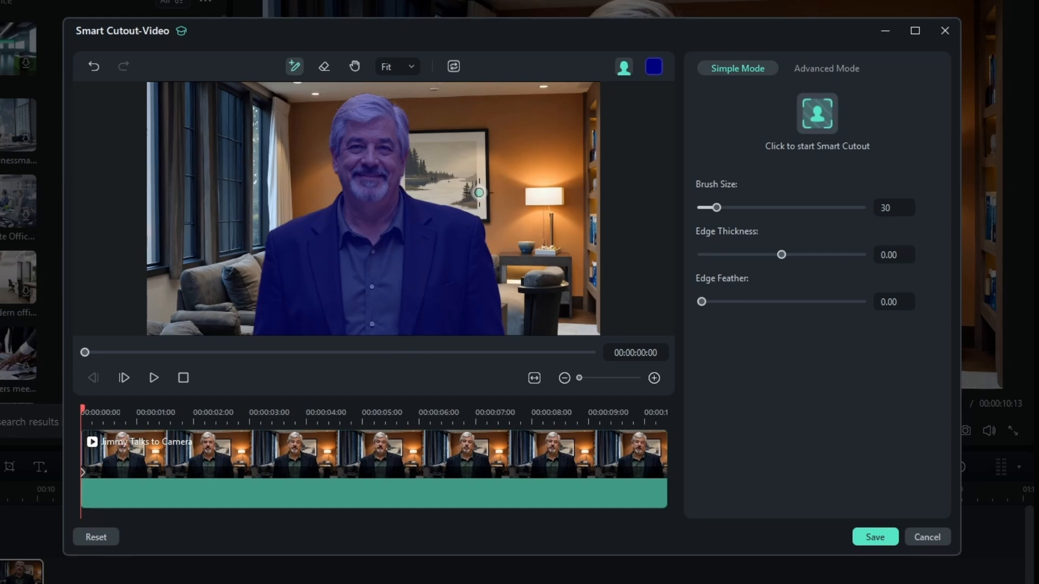
mouse_move(361, 163)
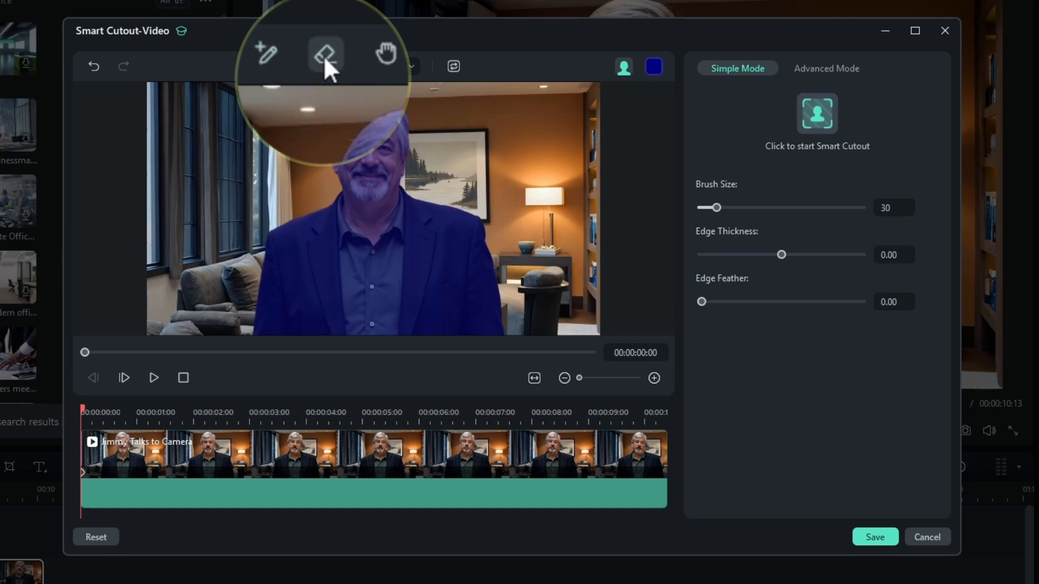
- Select the eraser tool in the Smart Cutout editor for mask refinement
left_click(324, 65)
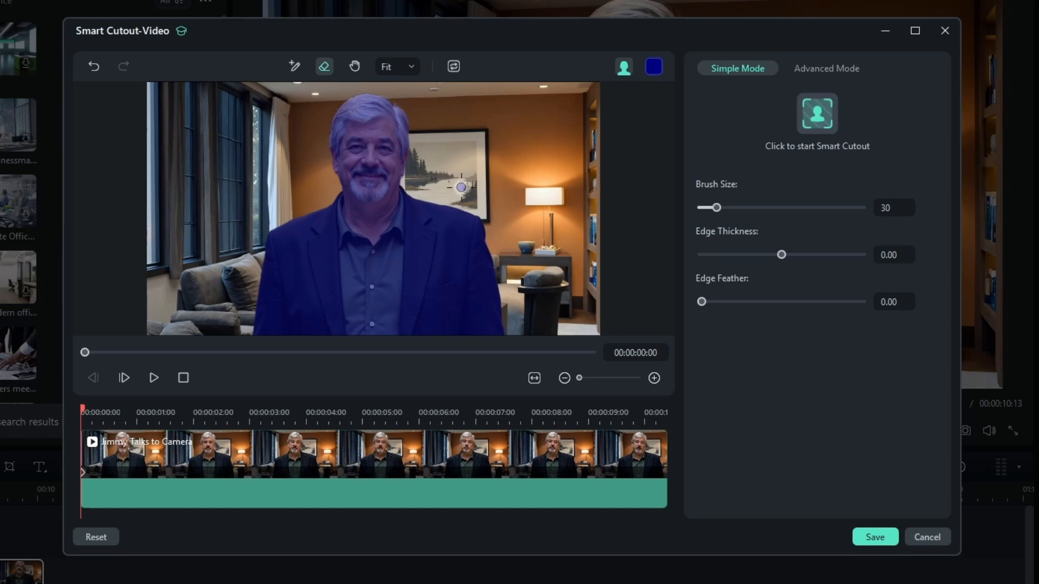
mouse_move(427, 180)
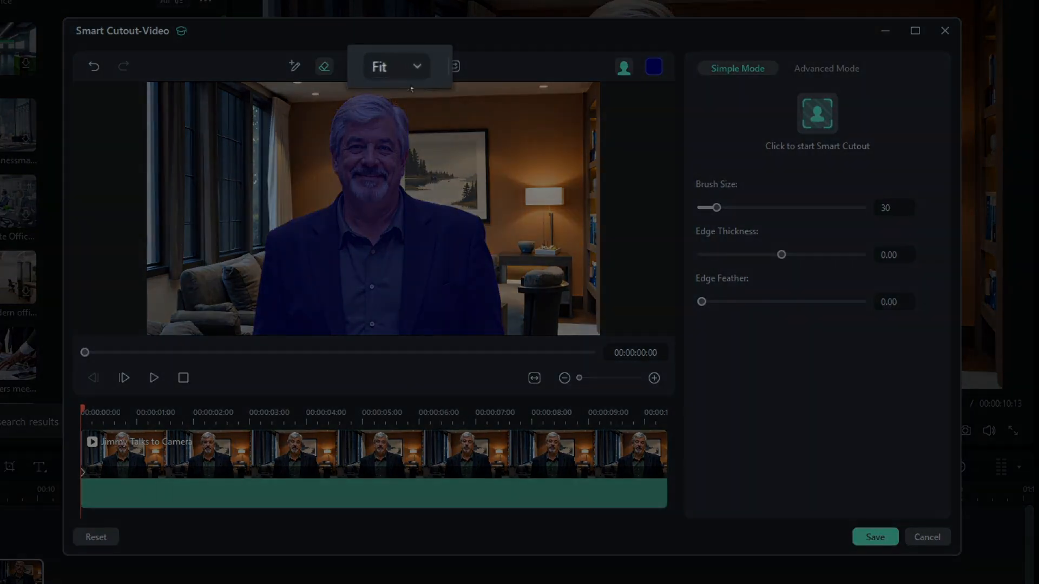
left_click(396, 65)
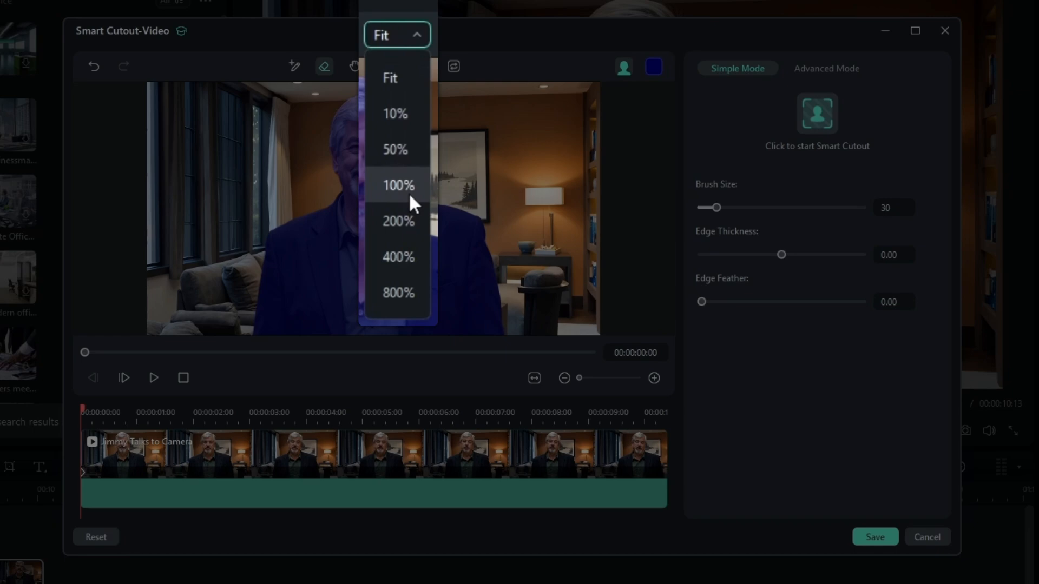
left_click(398, 185)
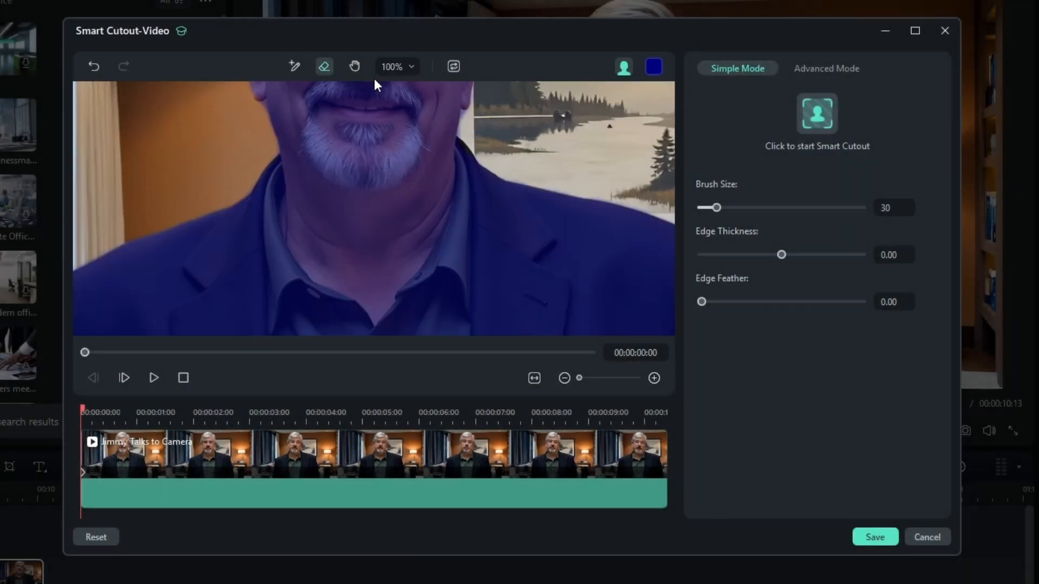
left_click(354, 65)
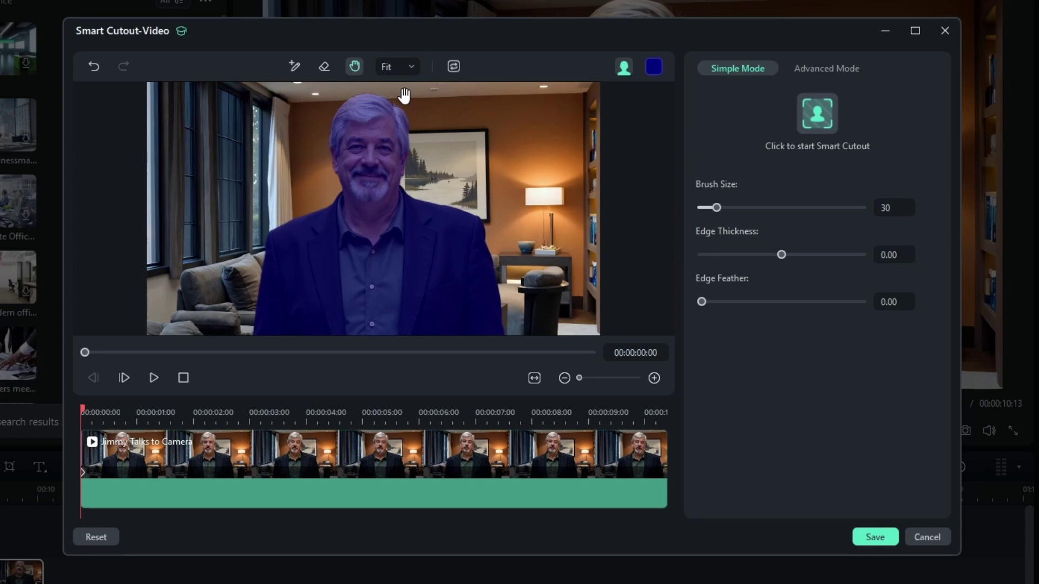
mouse_move(616, 199)
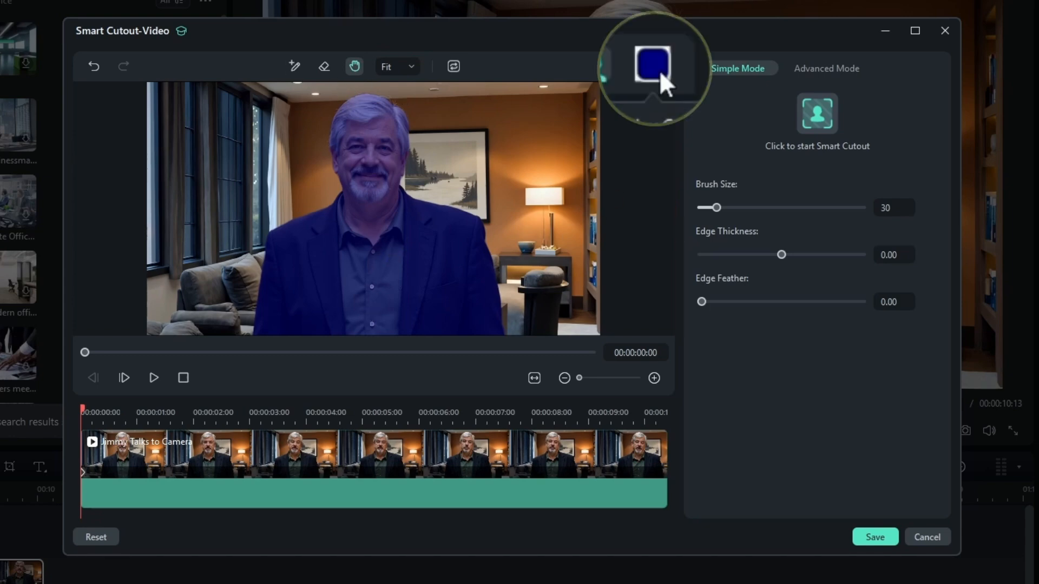
mouse_move(312, 146)
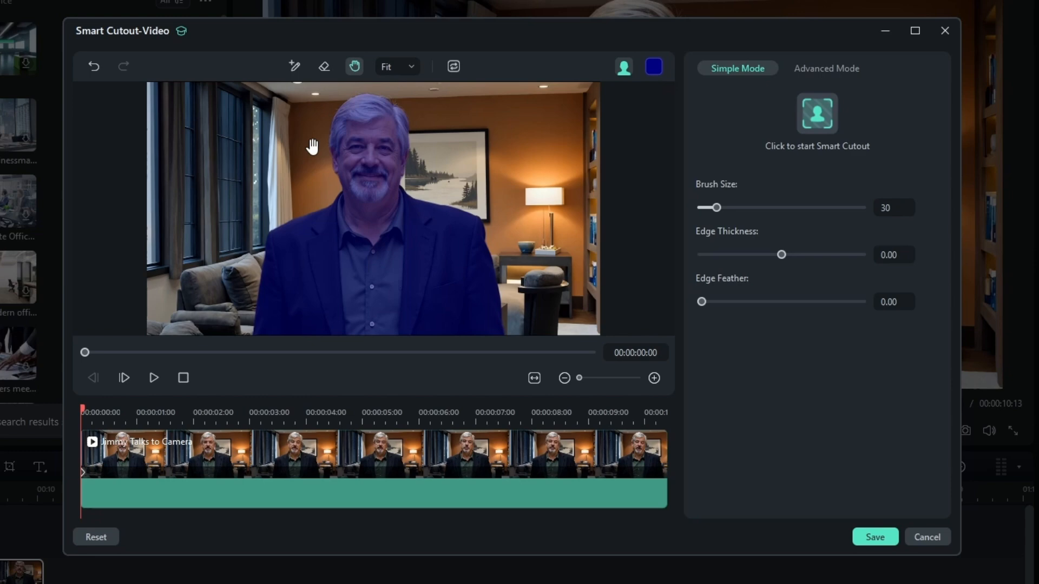
left_click(652, 66)
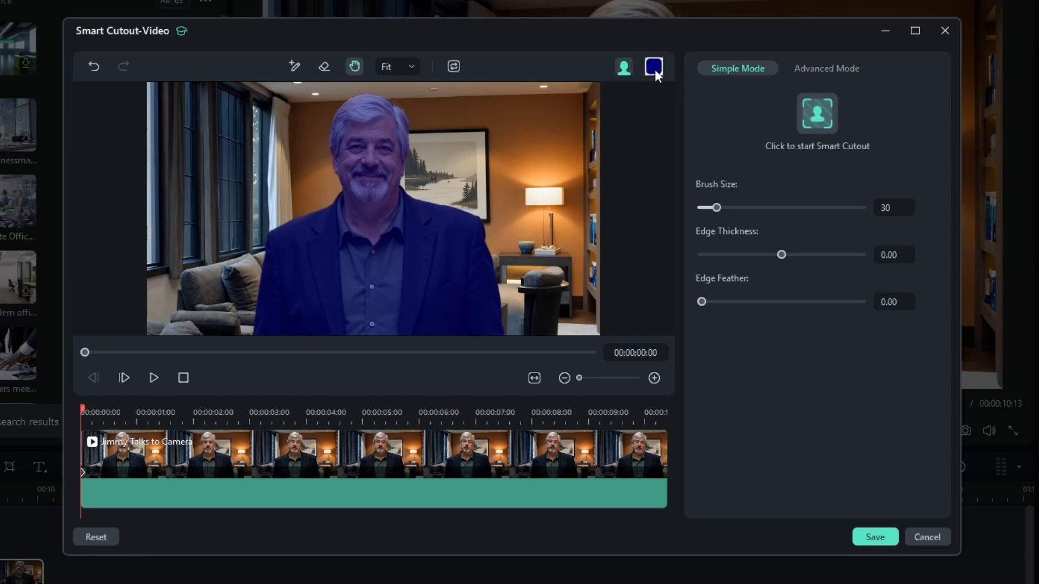
left_click(653, 66)
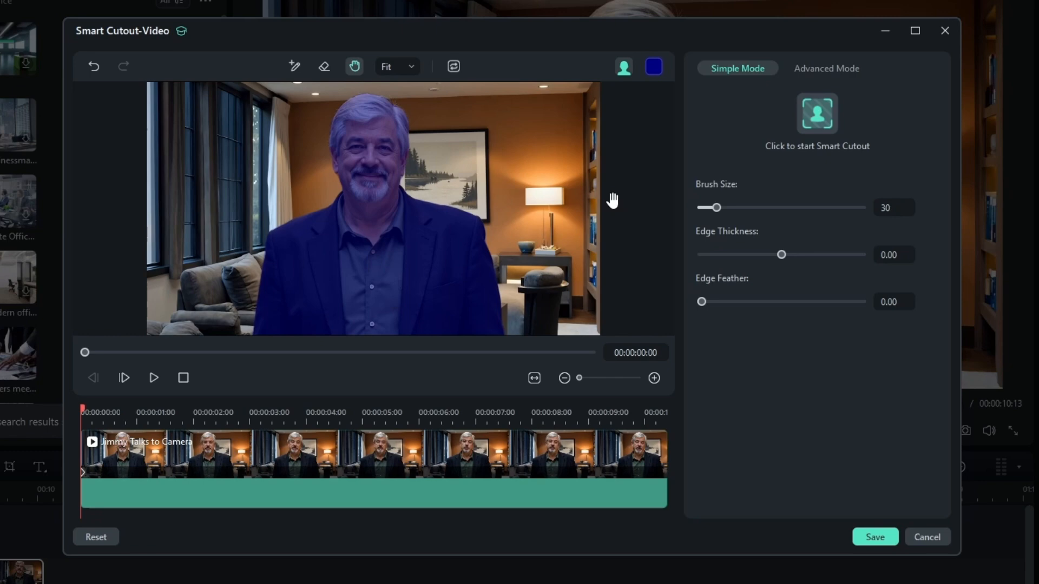
left_click(816, 113)
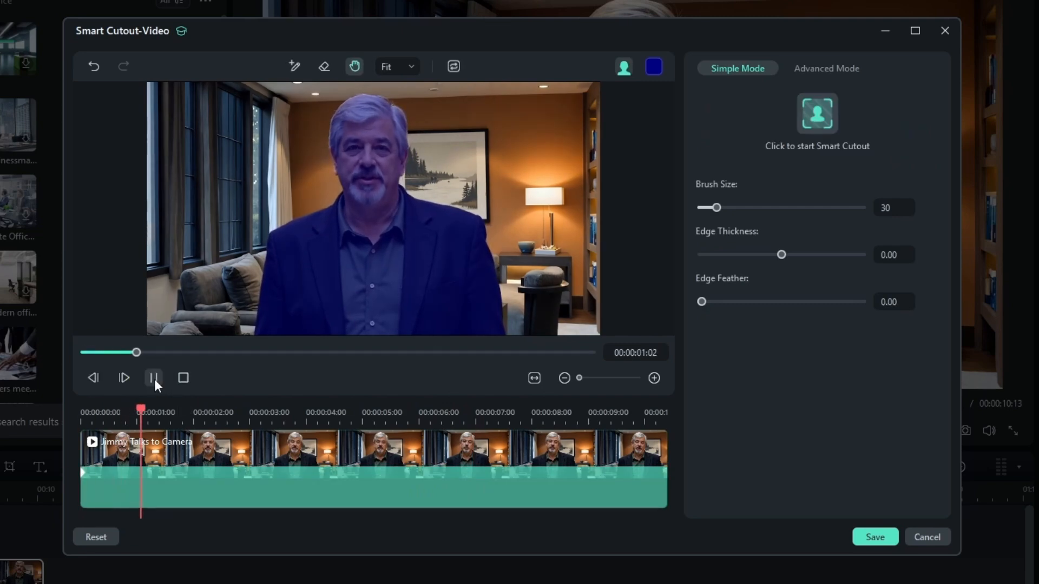
left_click(153, 377)
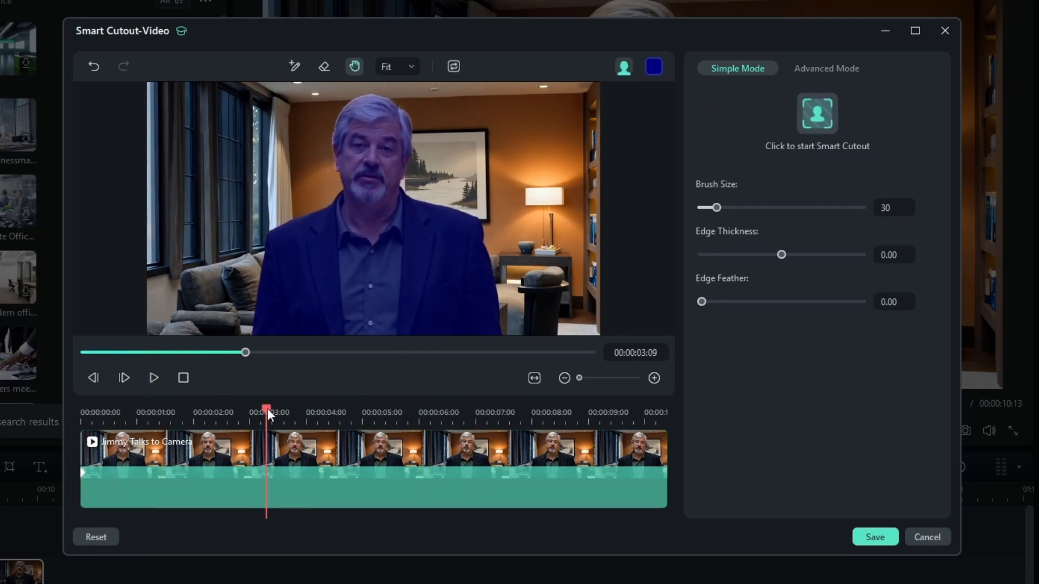
left_click(464, 412)
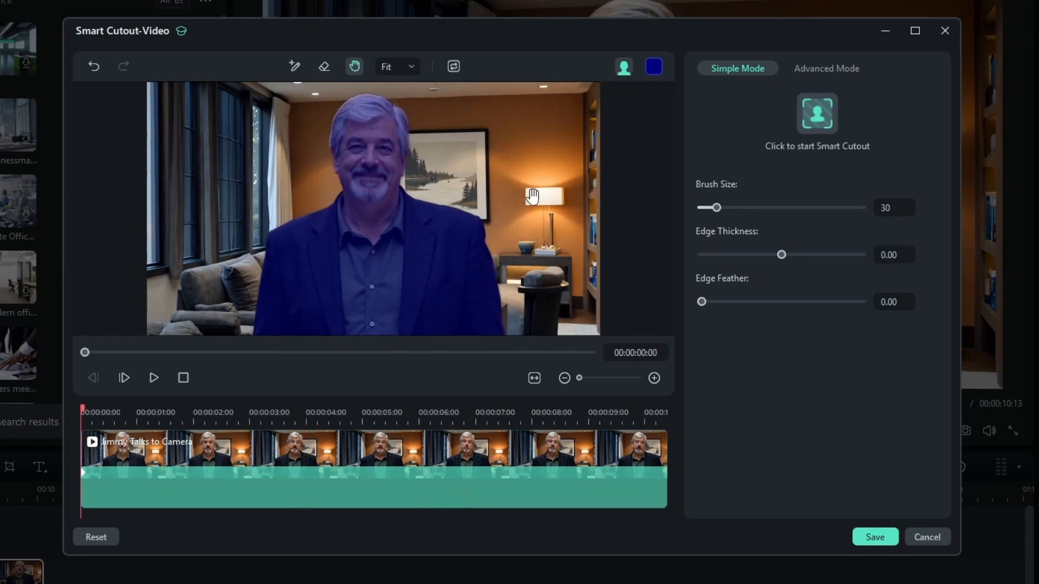
mouse_move(587, 238)
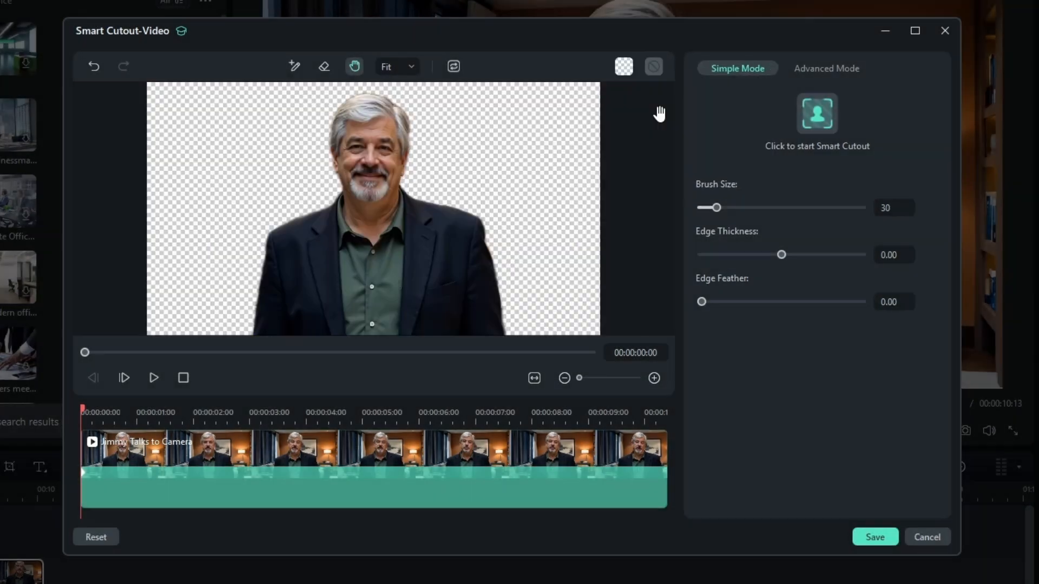
mouse_move(399, 123)
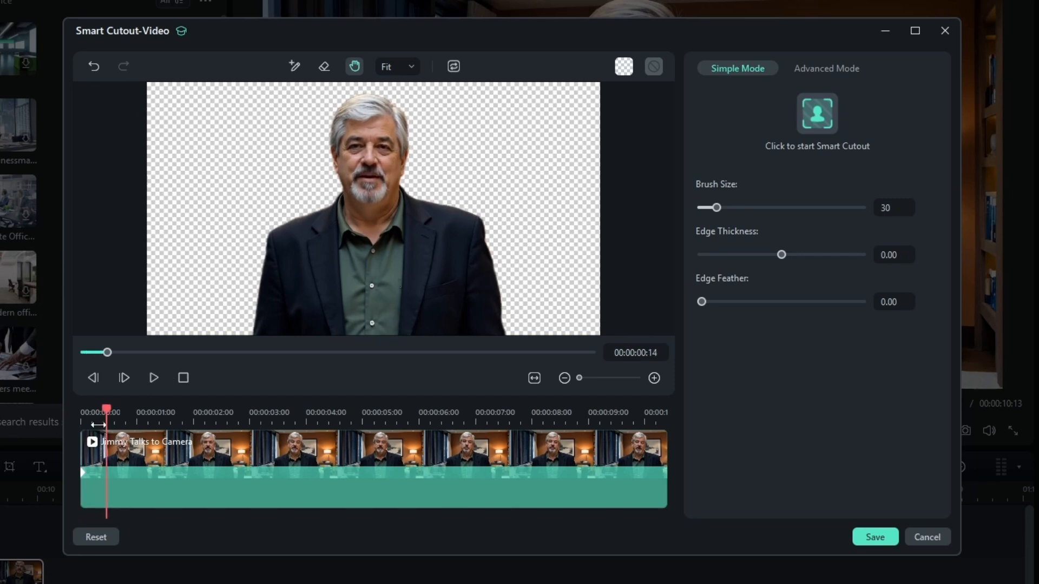
- Scrub the clip over the transparency grid to check the cutout, then stop playback
left_click_drag(107, 407, 175, 407)
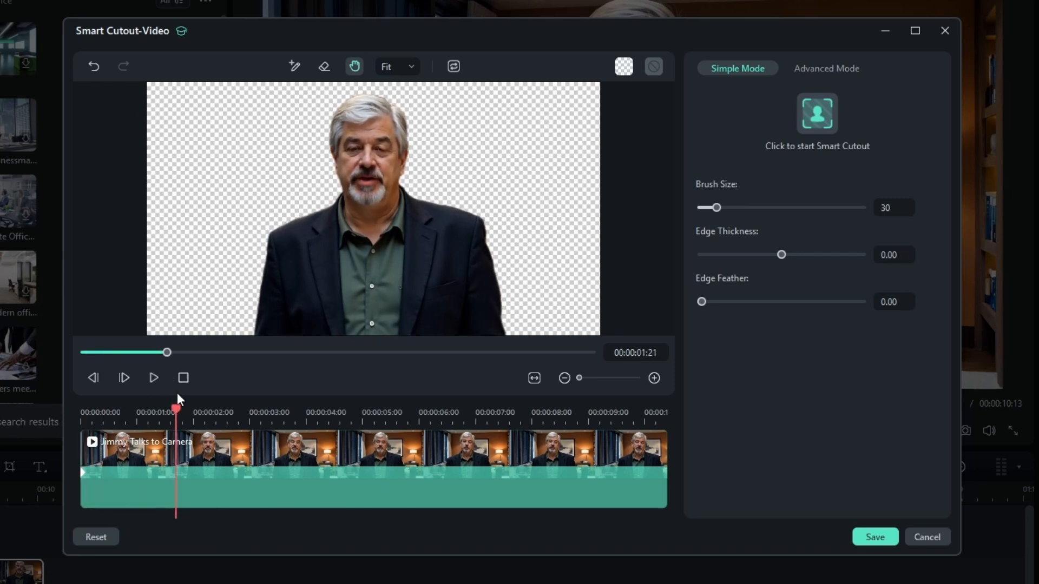
left_click(622, 66)
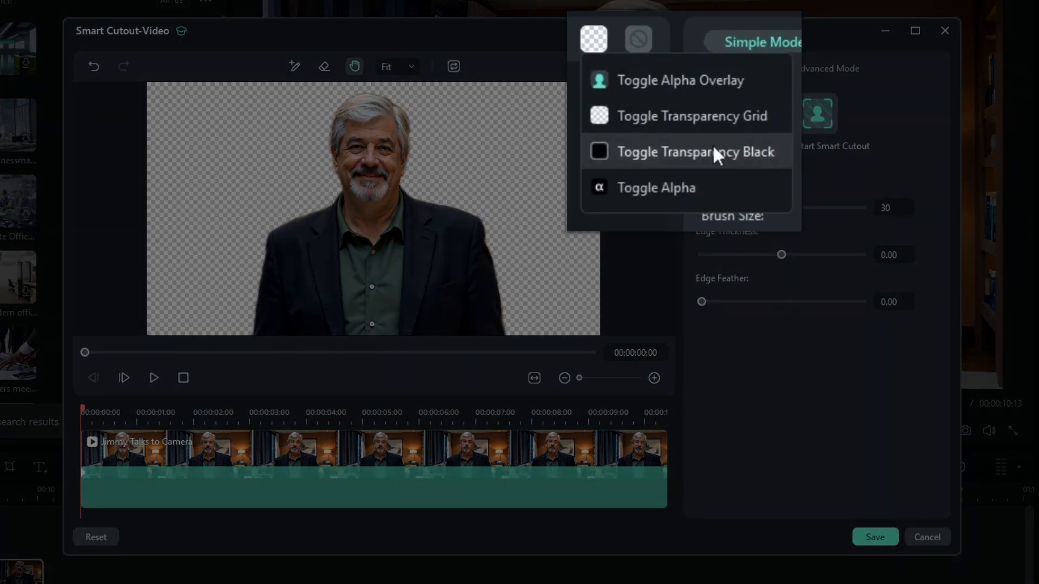
- Show the removed background as solid black and play the presenter preview to check edges
left_click(694, 151)
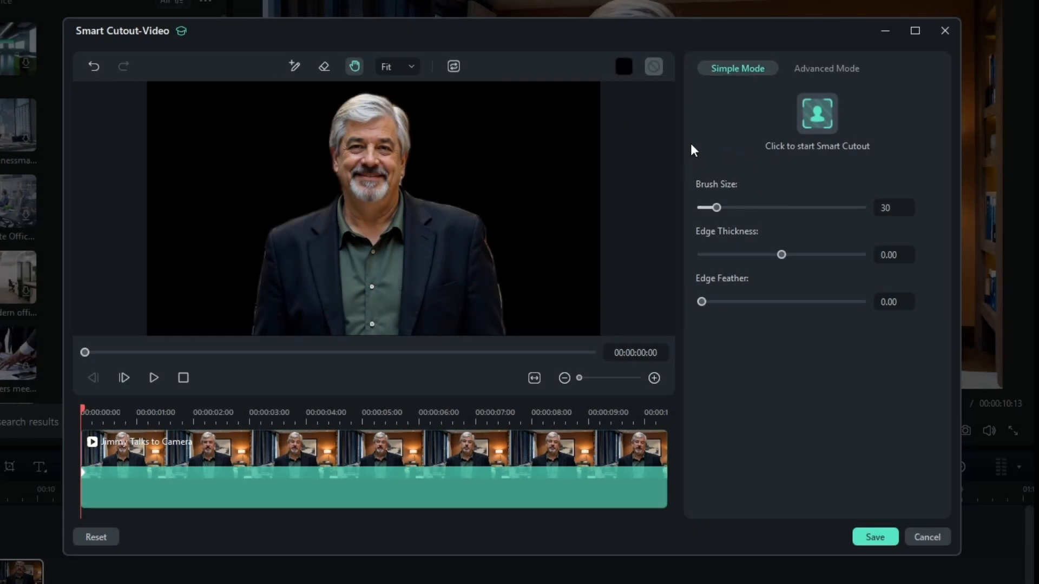
mouse_move(95, 404)
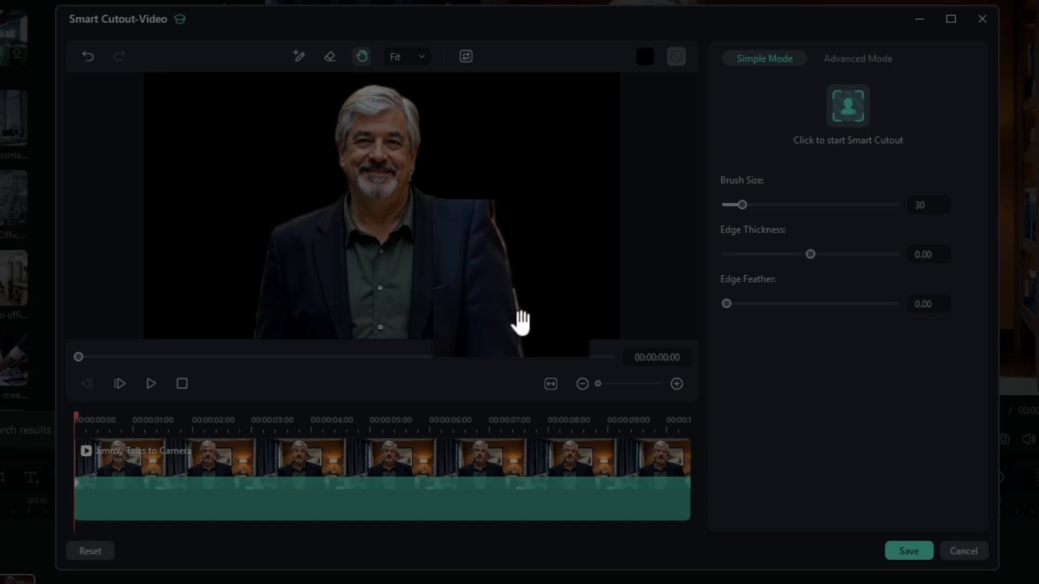
left_click(151, 383)
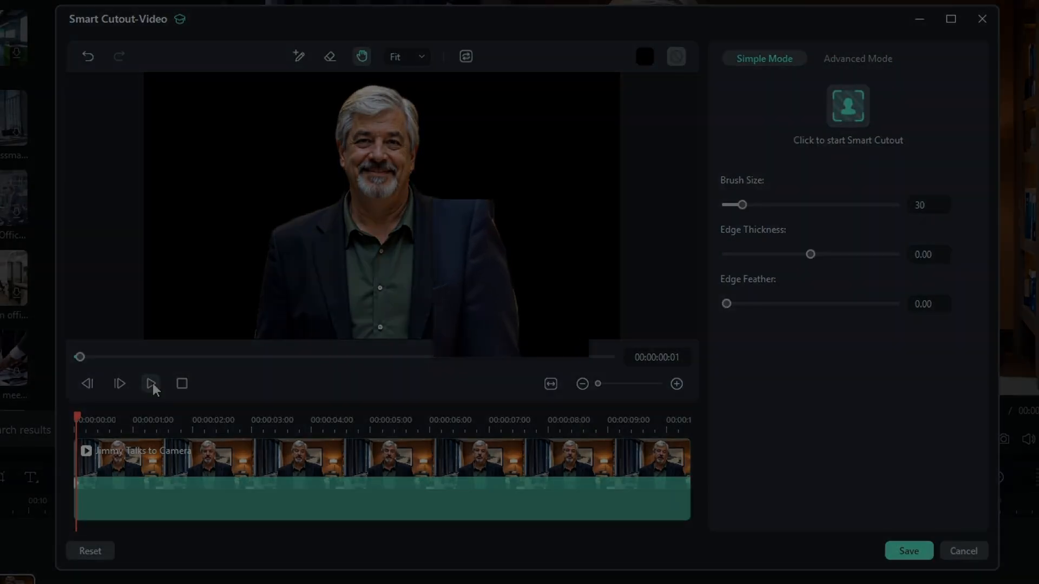
left_click(150, 383)
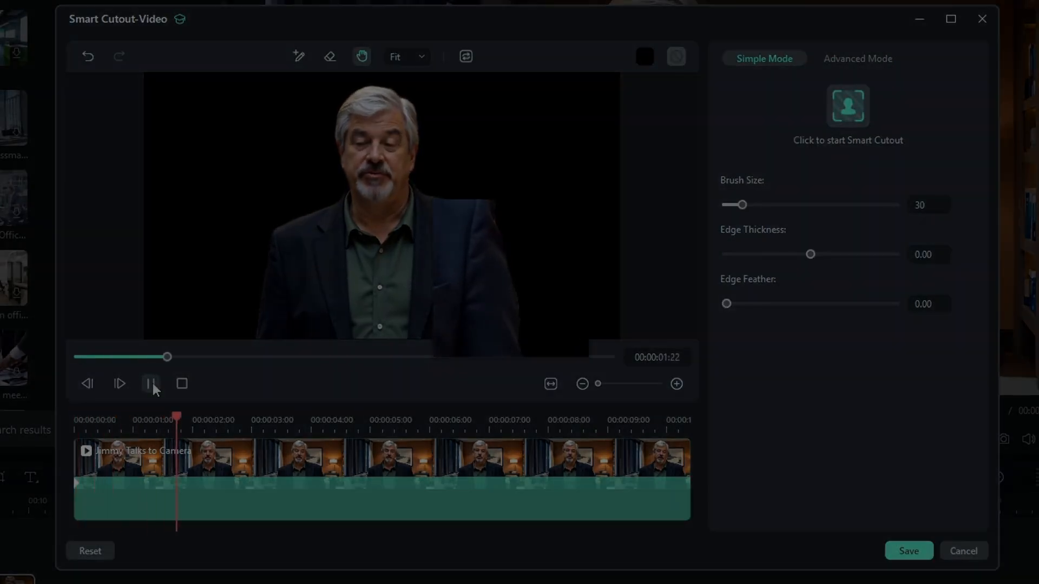
left_click(182, 383)
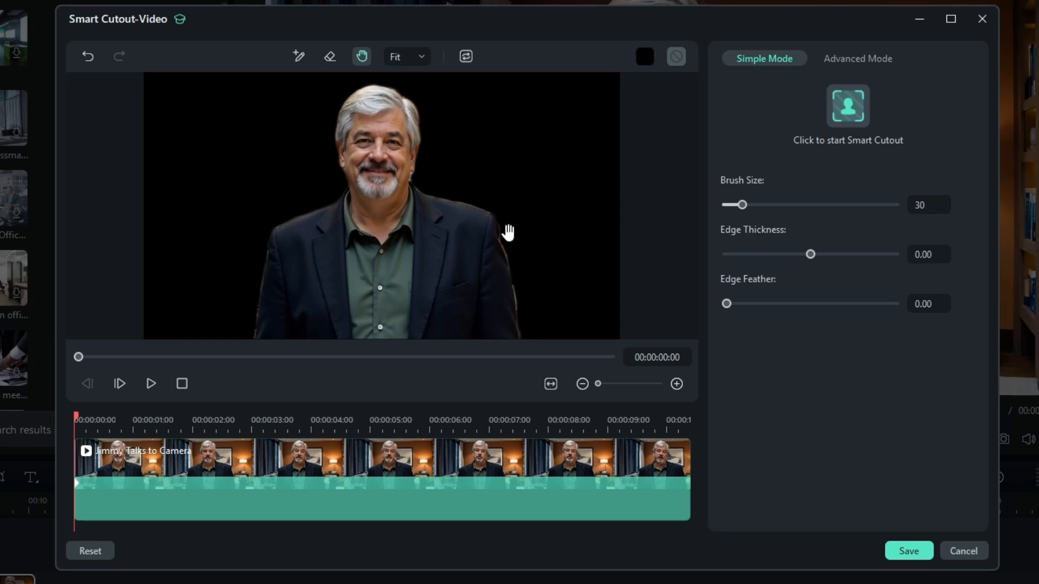
mouse_move(472, 237)
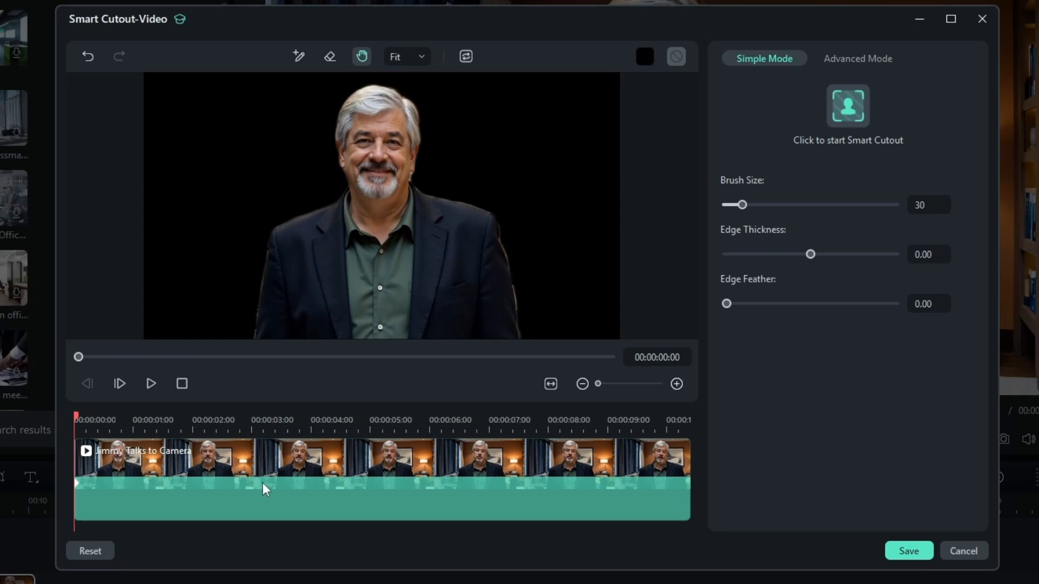
mouse_move(528, 445)
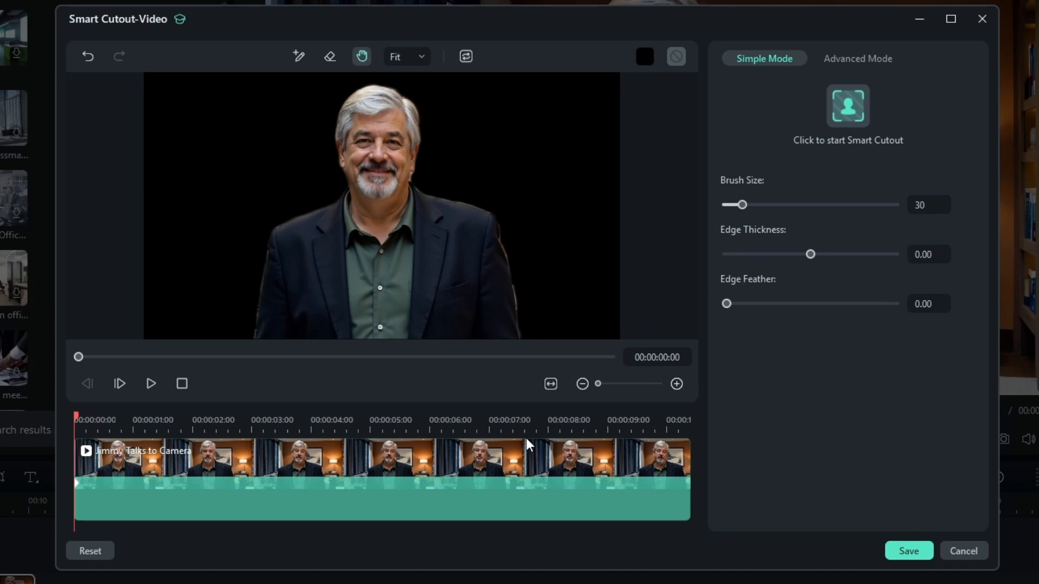
mouse_move(499, 229)
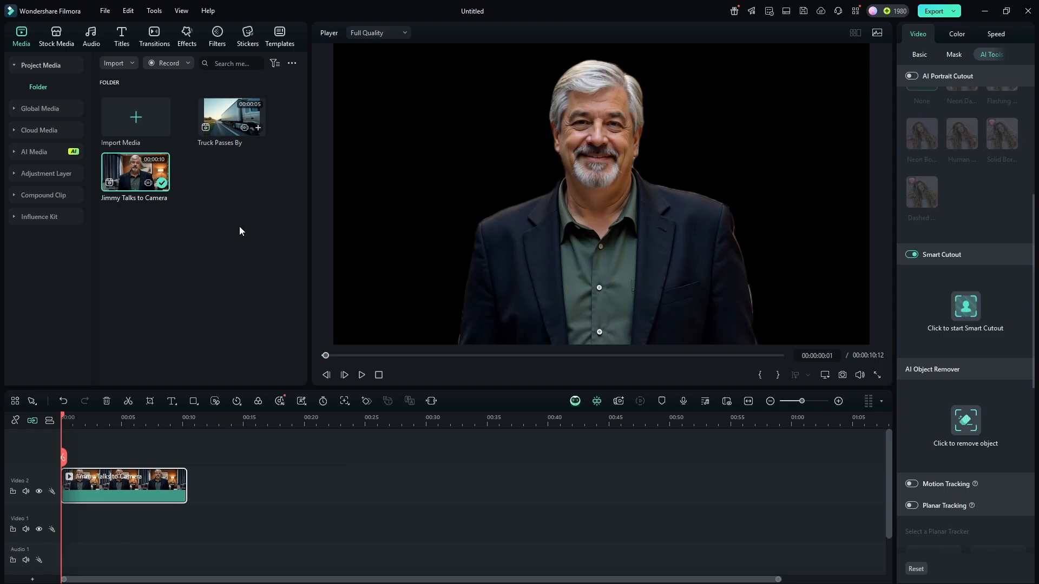
- Add Truck Passes By keeping the 1920 x 1080 project settings, and switch on Smart Cutout
left_click(231, 118)
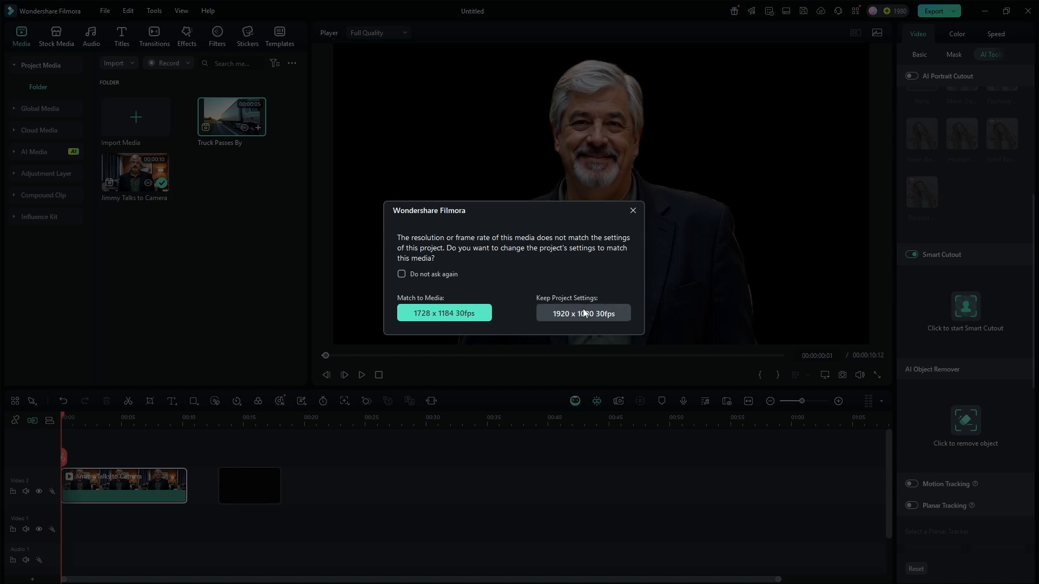
left_click(582, 312)
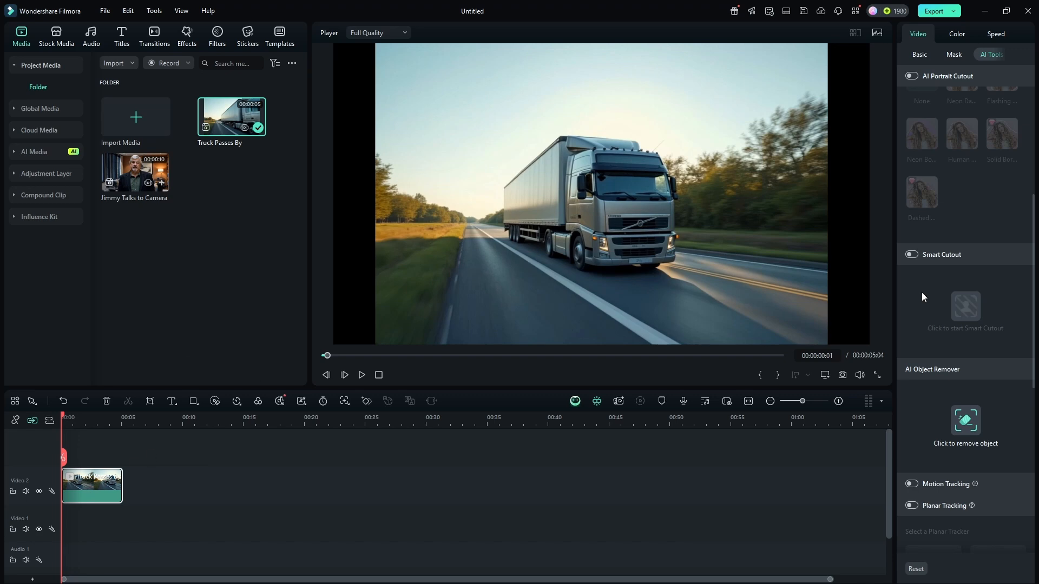
left_click(910, 255)
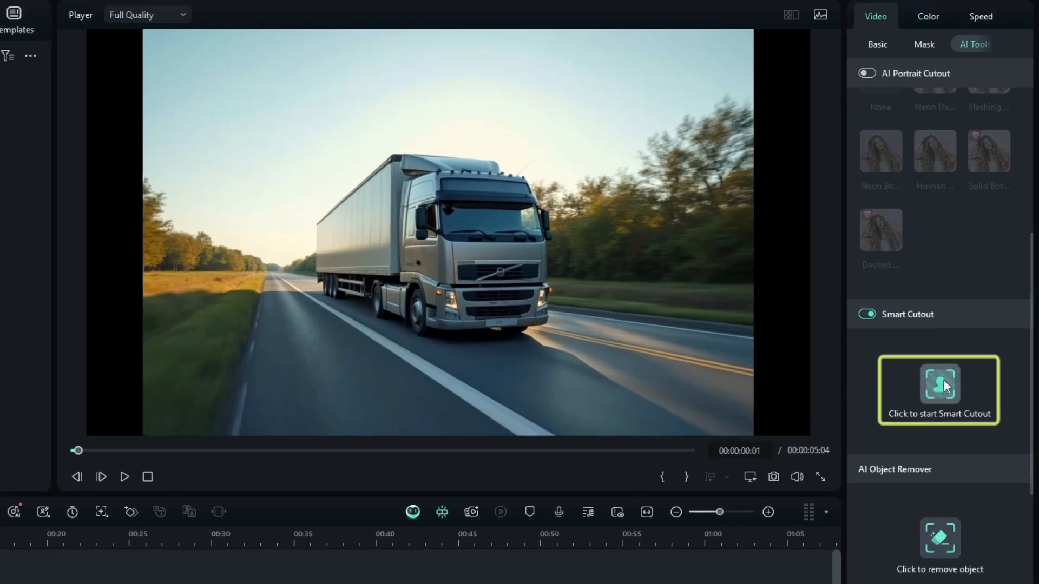
- Brush the truck with the Smart Brush as the keep area, then pick the eraser
left_click(938, 389)
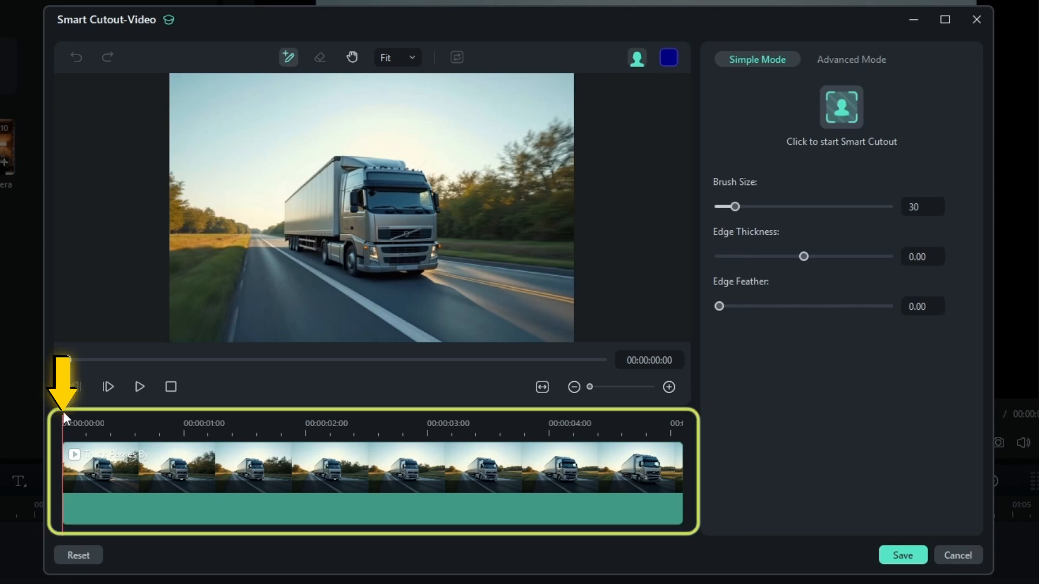
left_click(287, 56)
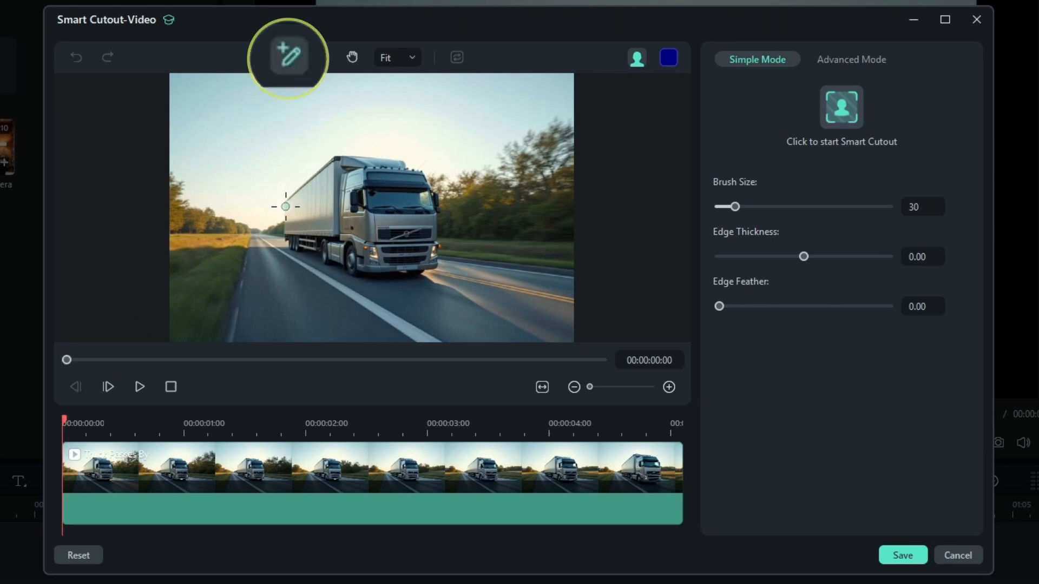
left_click_drag(285, 206, 327, 250)
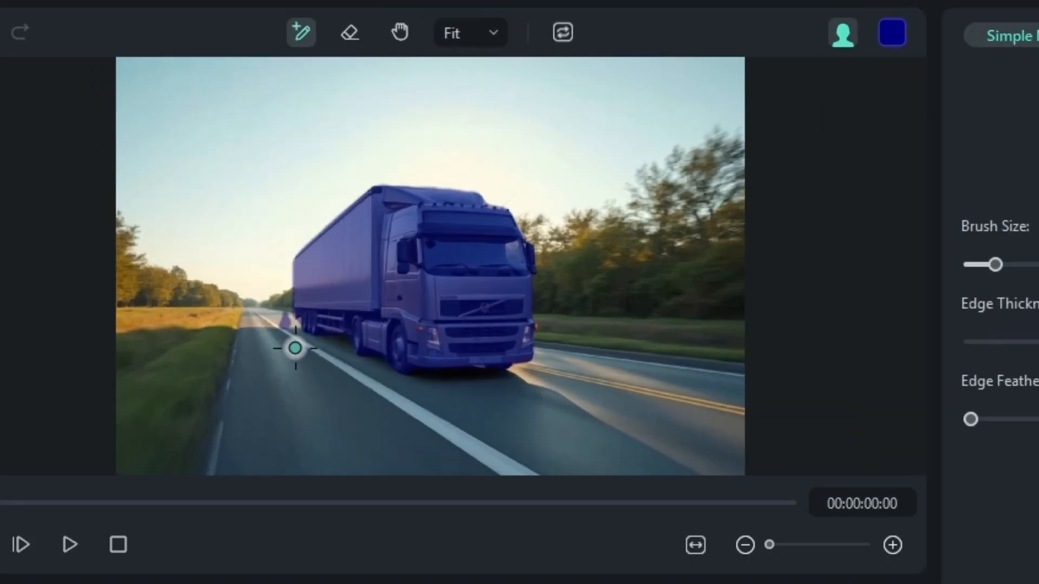
left_click(350, 32)
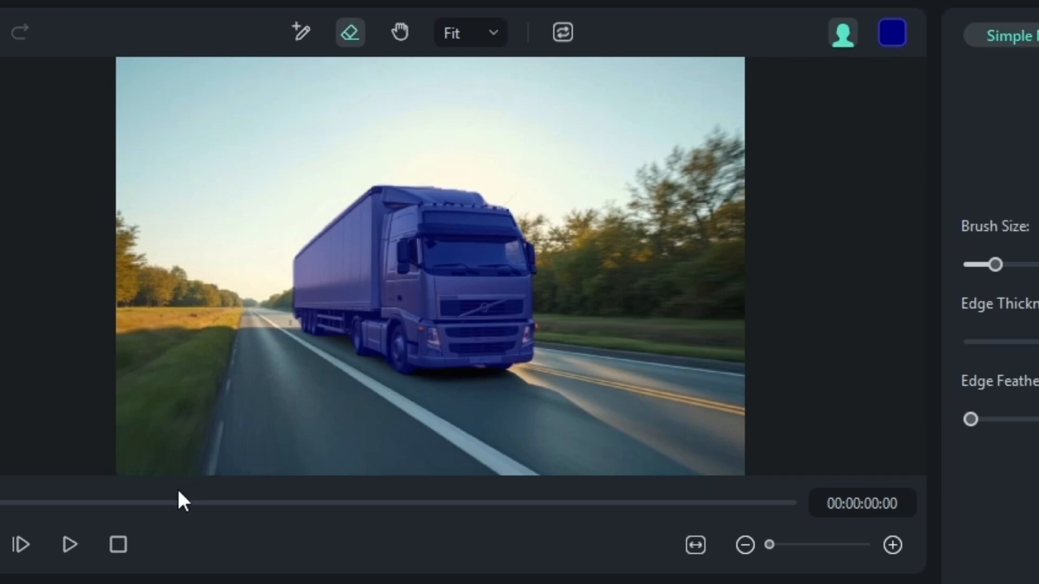
mouse_move(289, 320)
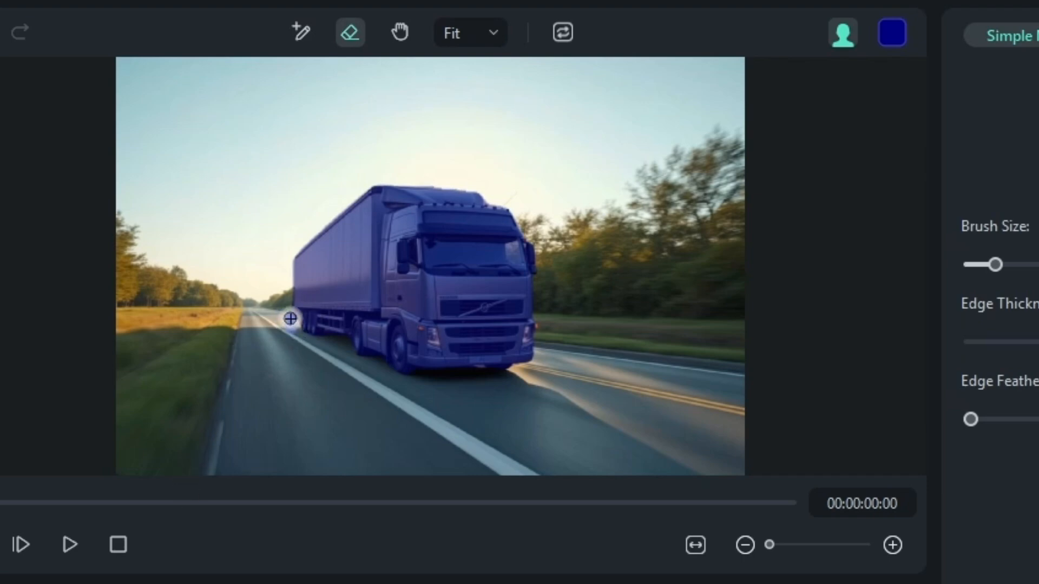
mouse_move(274, 363)
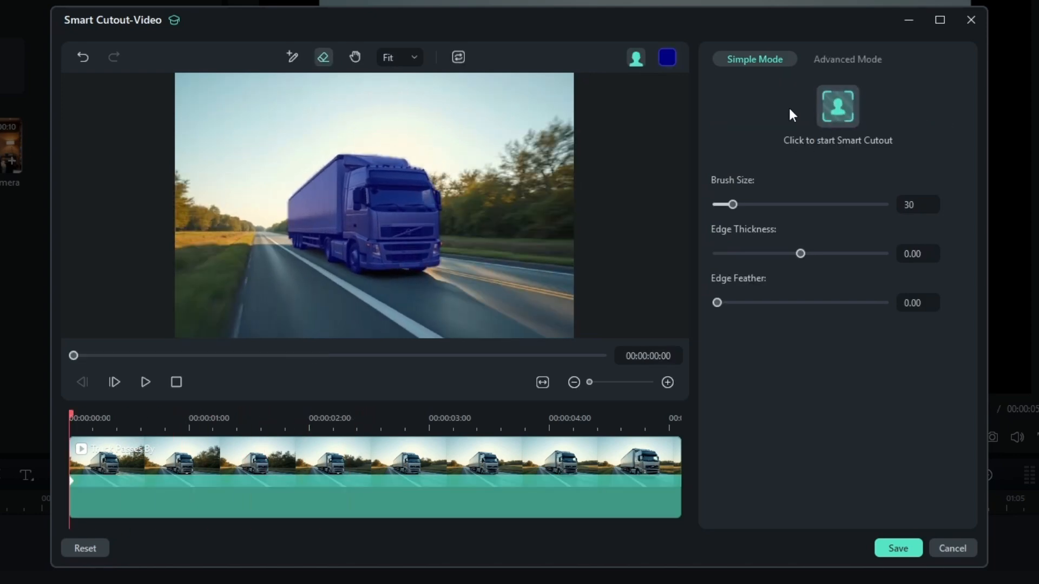
- Preview the truck cutout over transparency grid and black, then save the cutout
left_click(635, 57)
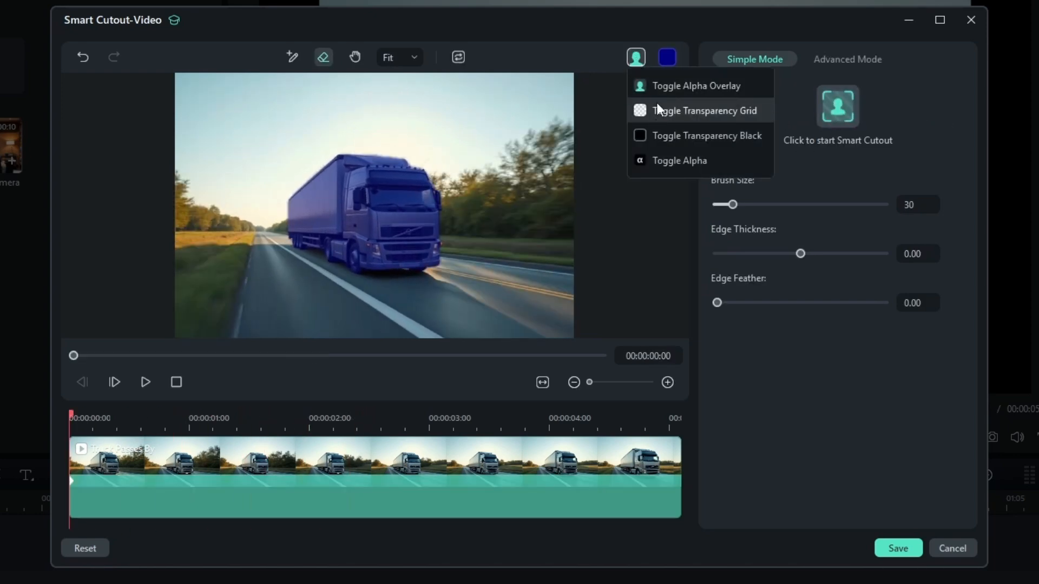
left_click(703, 110)
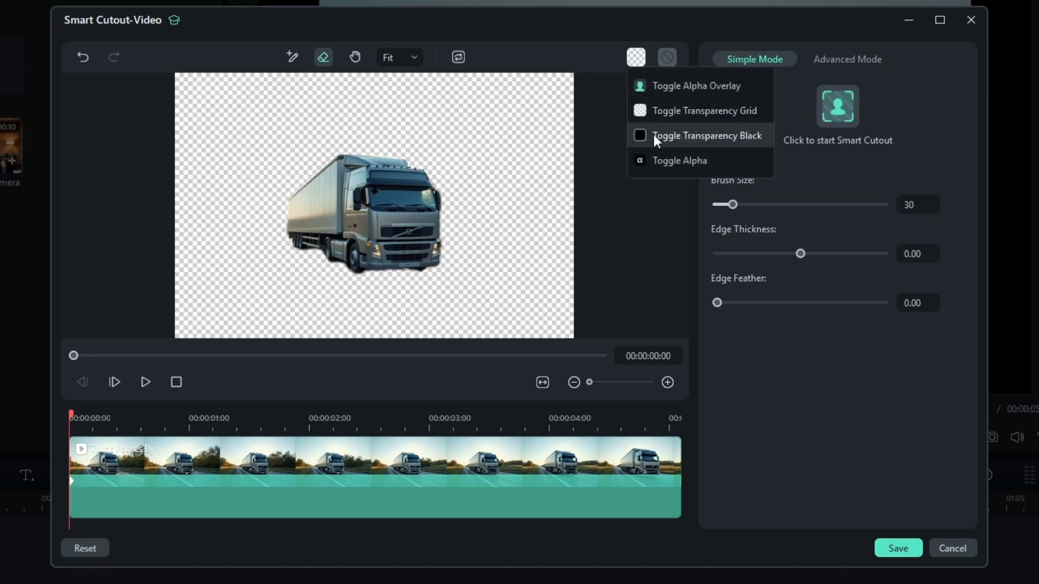
left_click(705, 135)
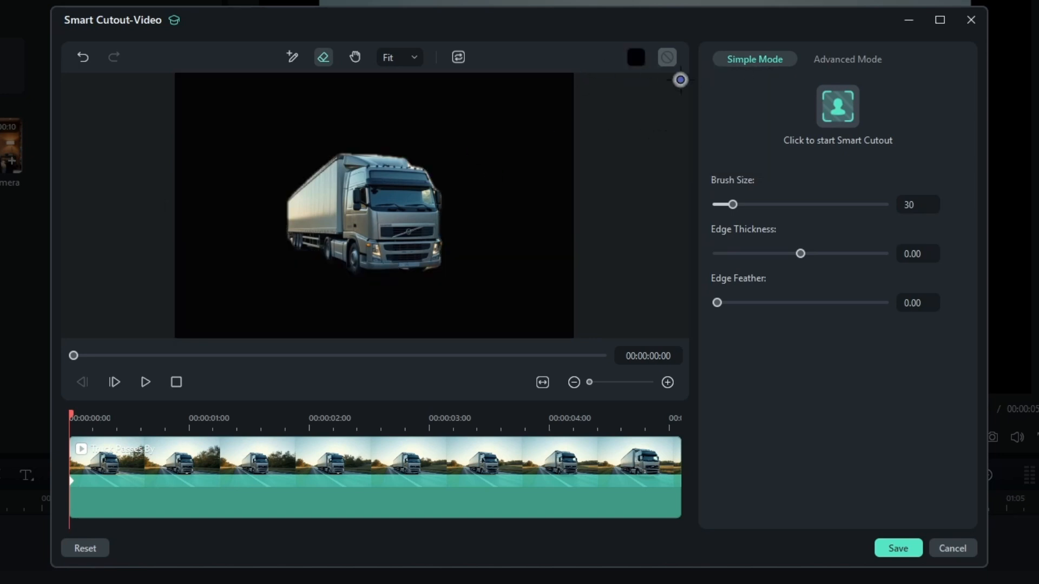
mouse_move(74, 422)
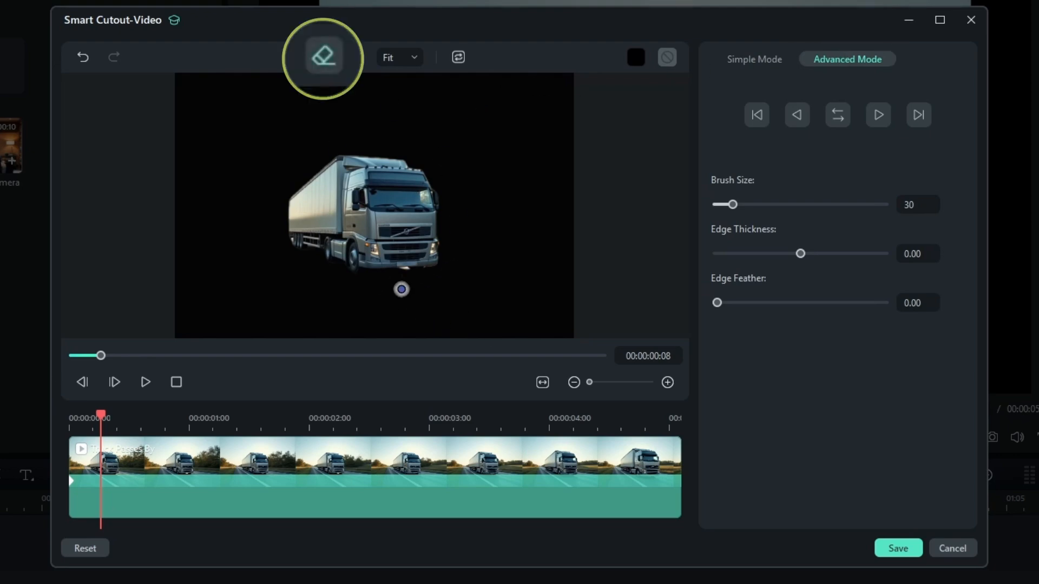
left_click(897, 548)
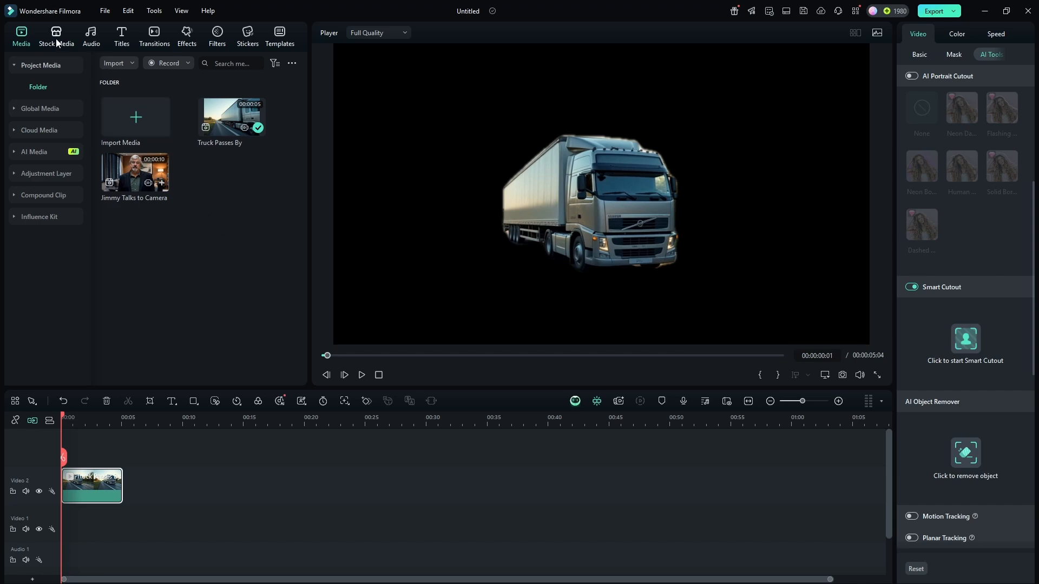
- Place the stock green-screen engineer clip after the truck, keeping project settings, and select it
left_click(55, 39)
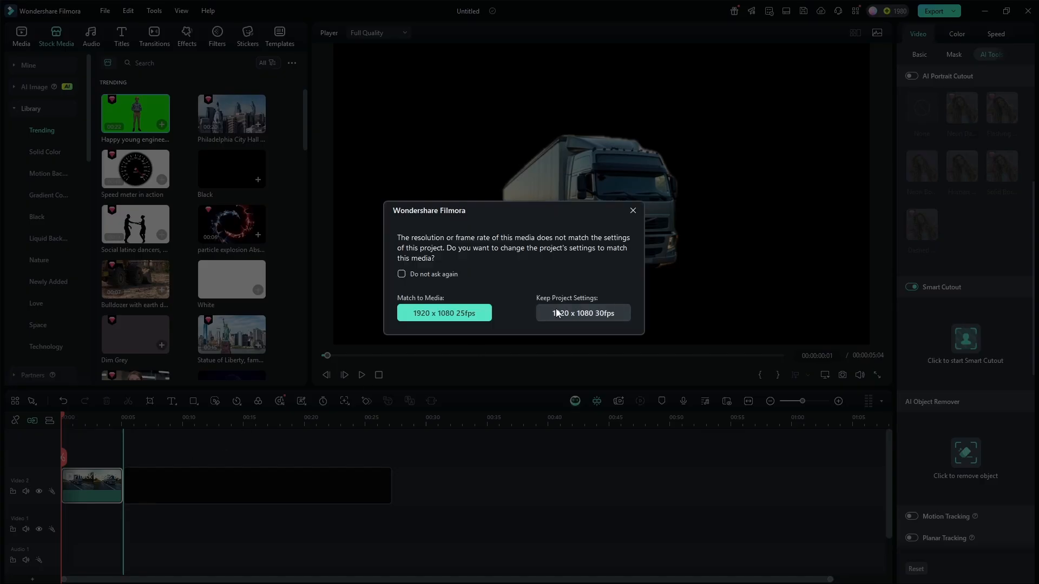
left_click(582, 312)
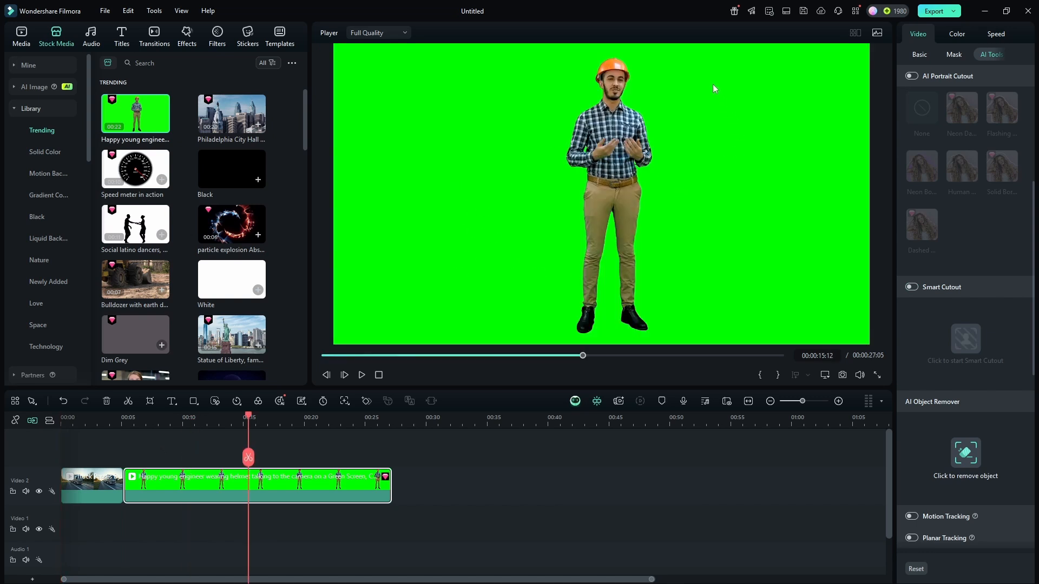
mouse_move(446, 254)
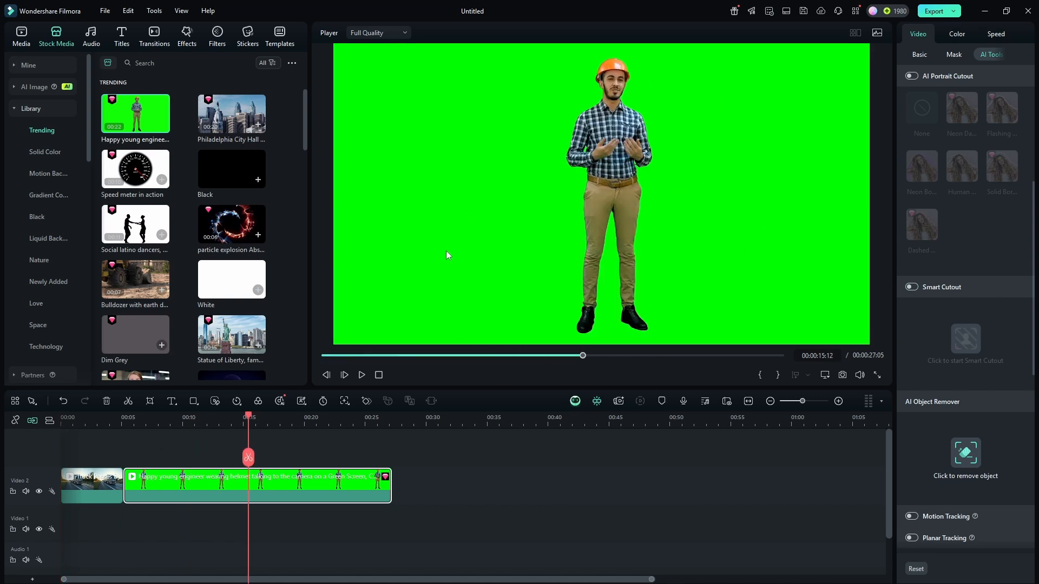
mouse_move(415, 265)
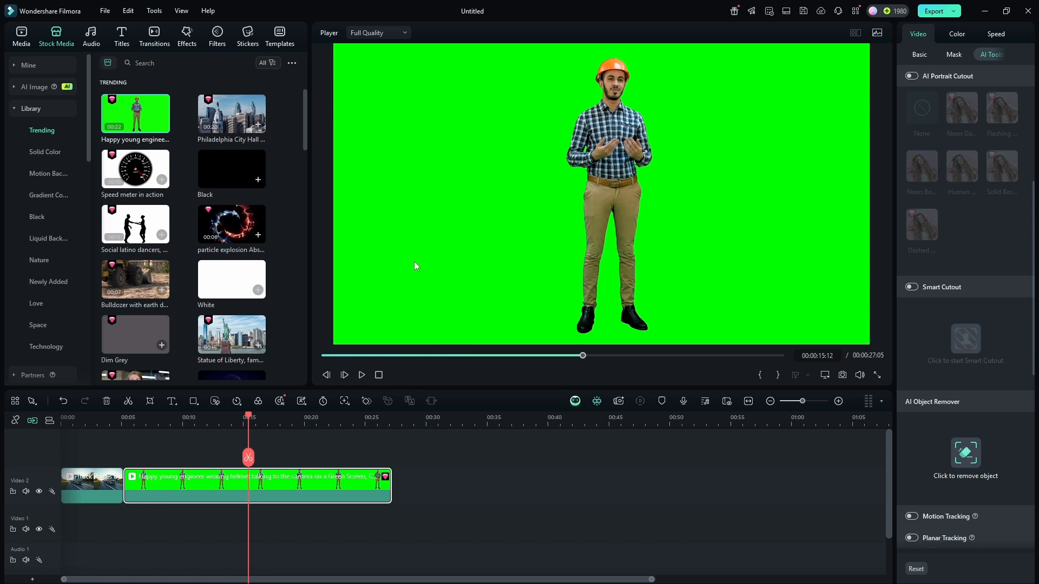
mouse_move(418, 261)
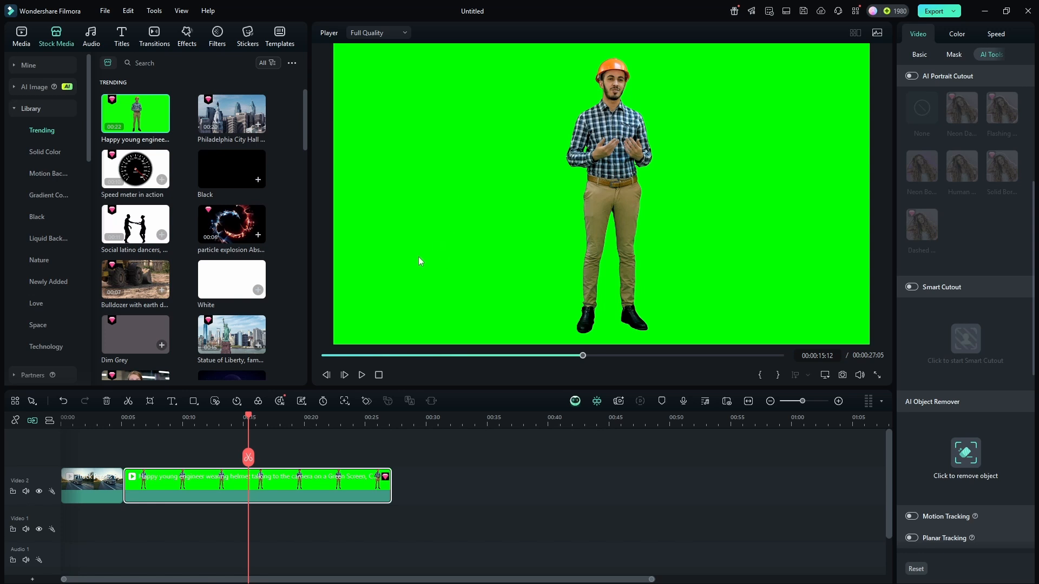
left_click(257, 483)
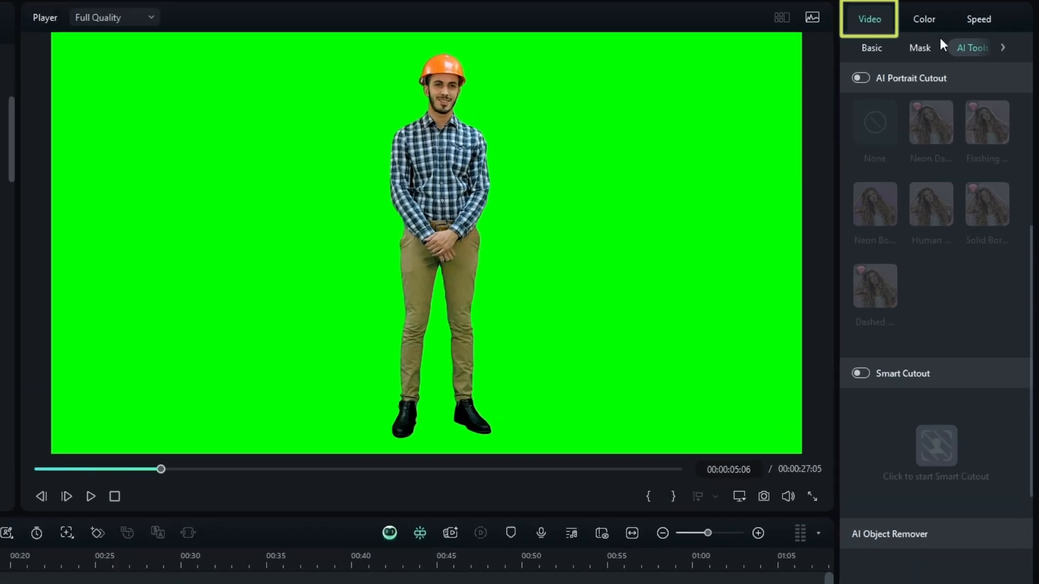
- Enable Chroma Key on the engineer clip and open the key colour choices
scroll("up", 3)
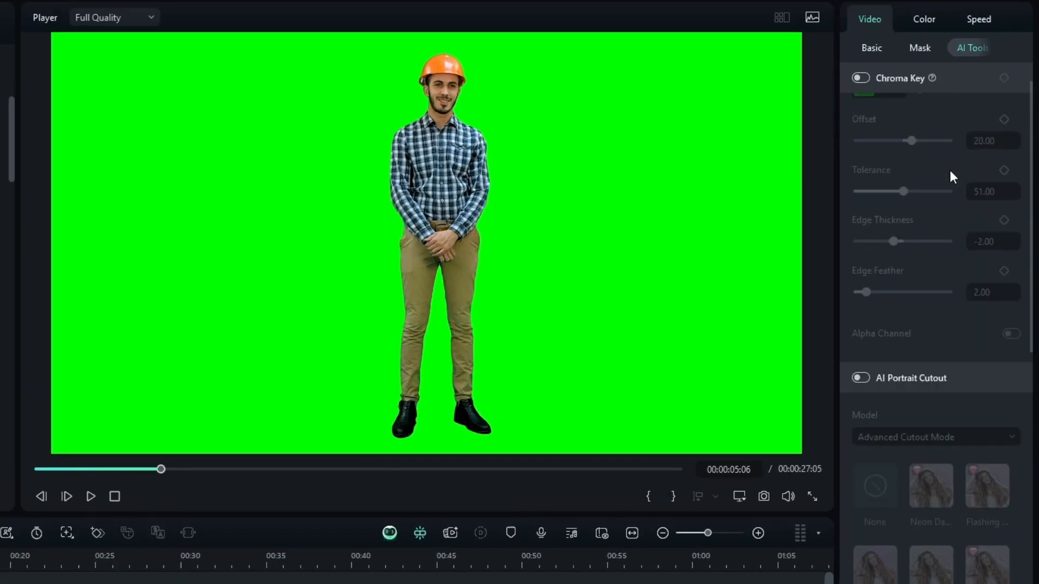
left_click(860, 78)
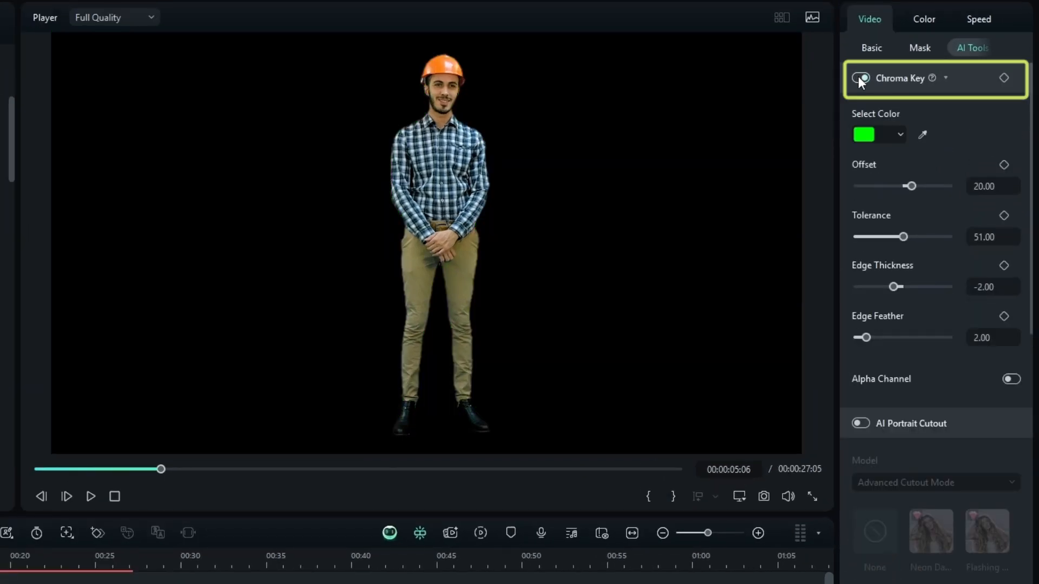
left_click(861, 78)
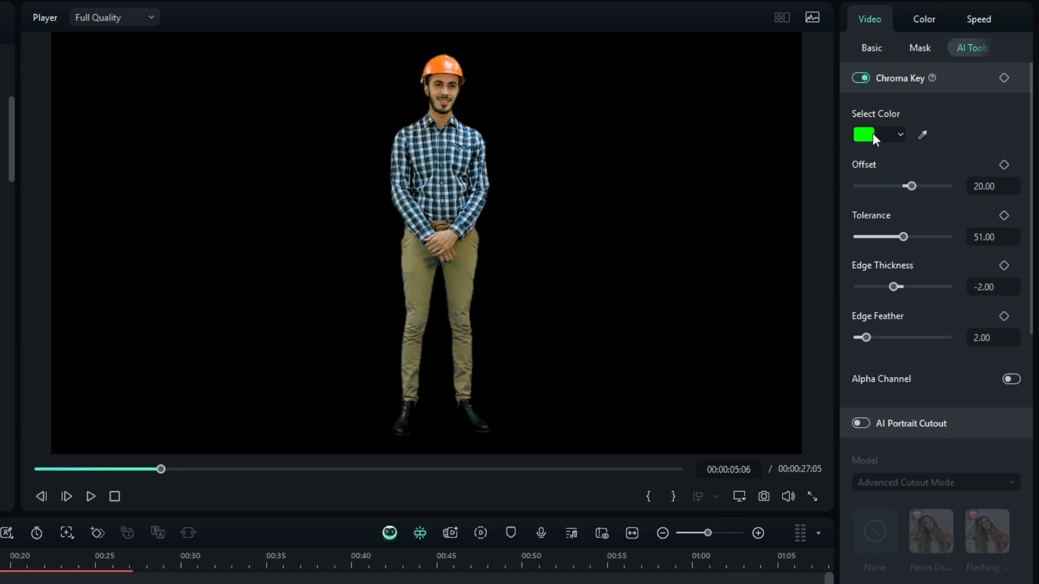
left_click(900, 134)
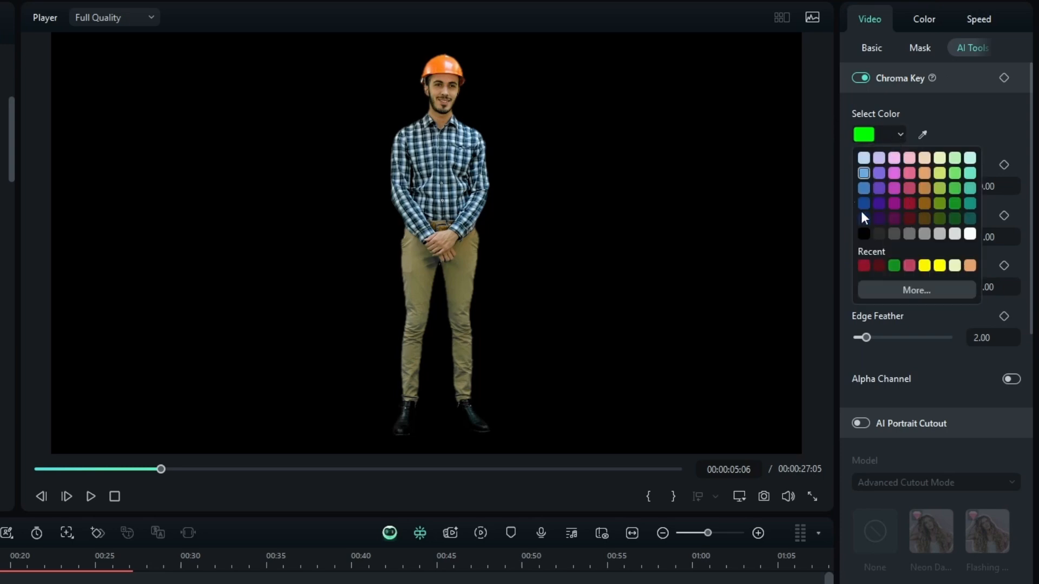
mouse_move(620, 206)
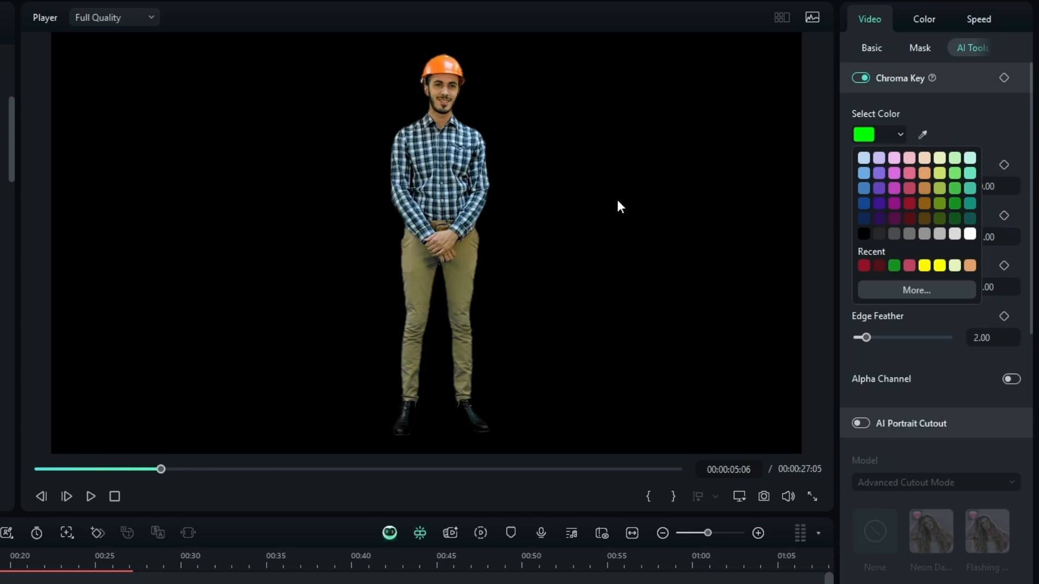
mouse_move(920, 121)
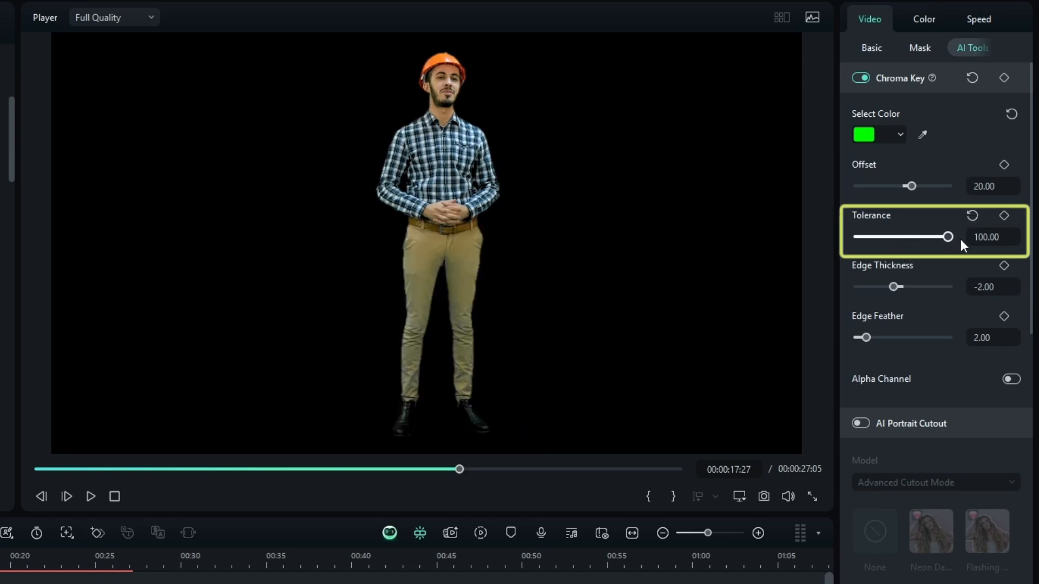
mouse_move(974, 253)
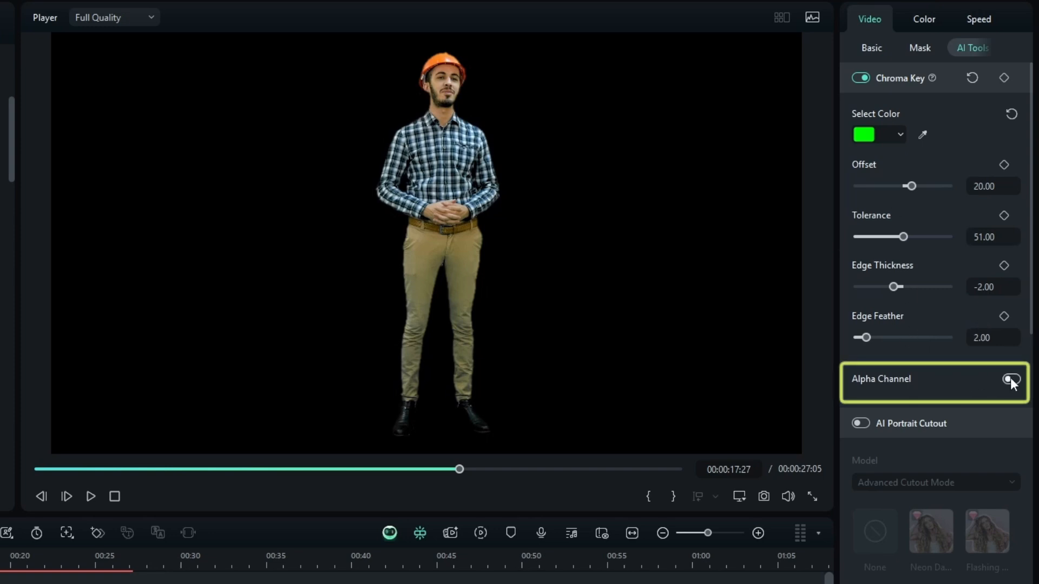
- Check the engineer's matte in Alpha Channel view while refining, then return to colour preview
left_click(1011, 379)
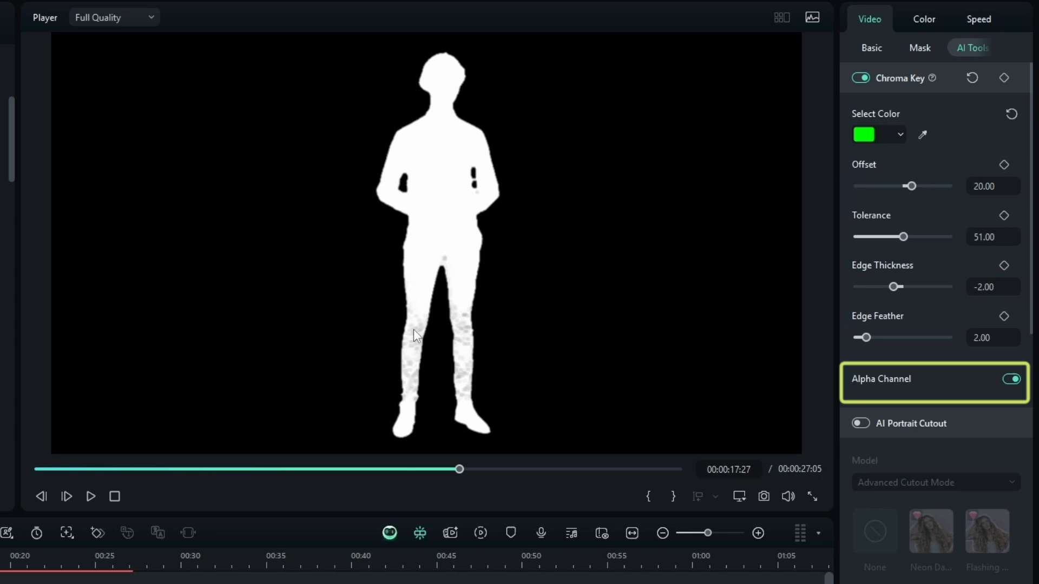
mouse_move(466, 418)
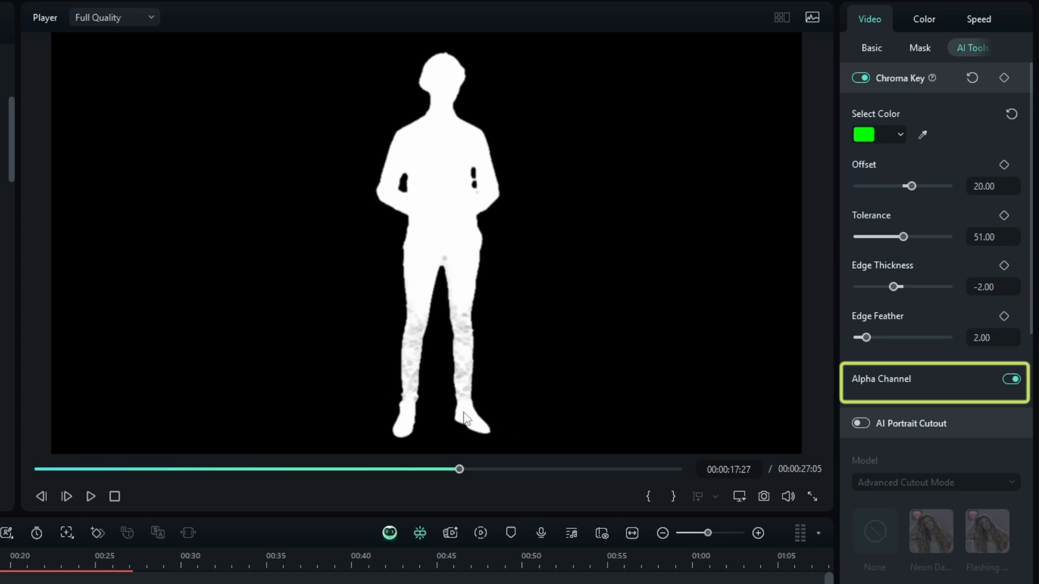
mouse_move(434, 83)
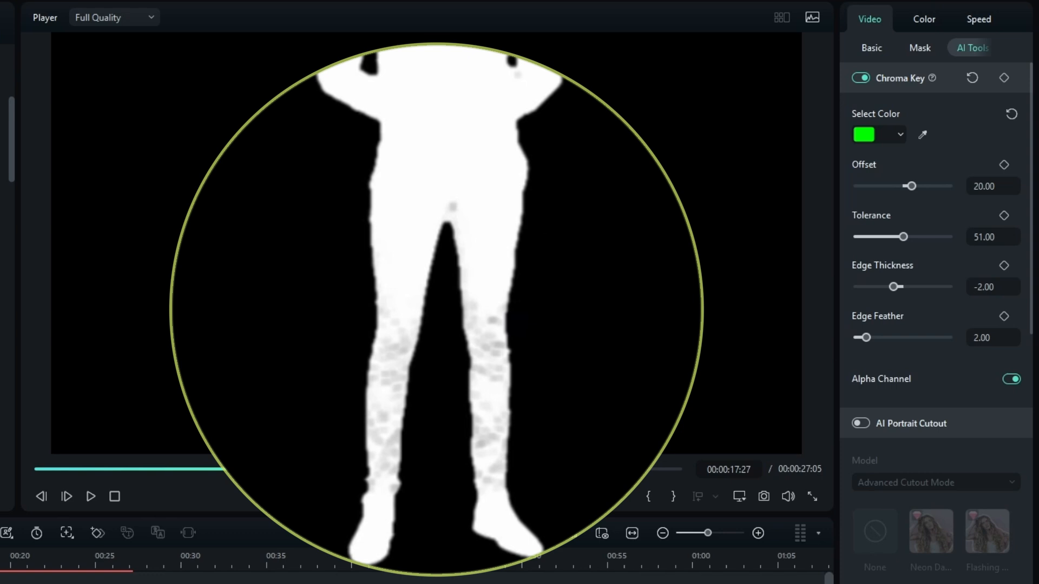
mouse_move(686, 298)
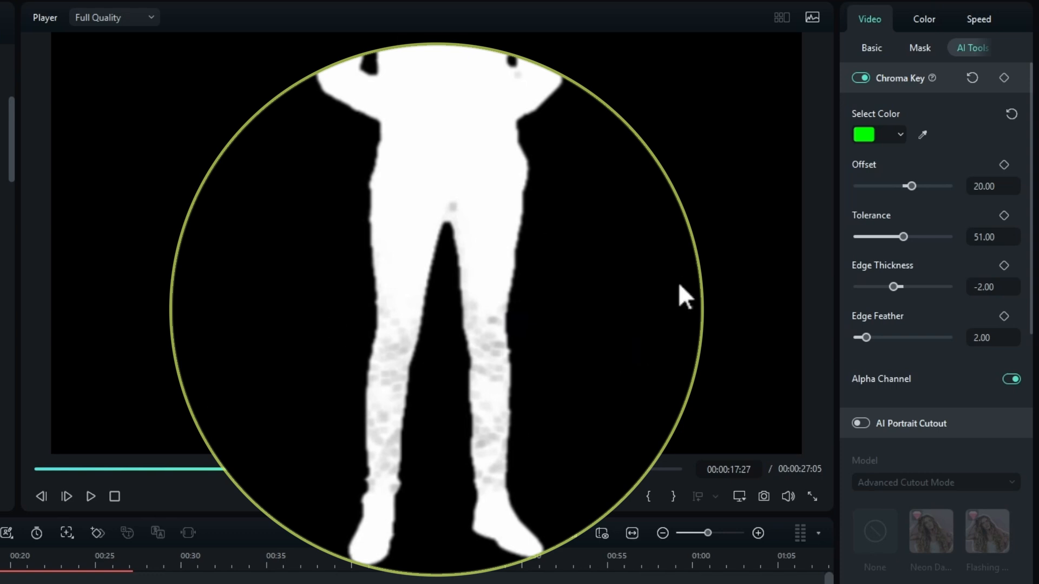
mouse_move(387, 381)
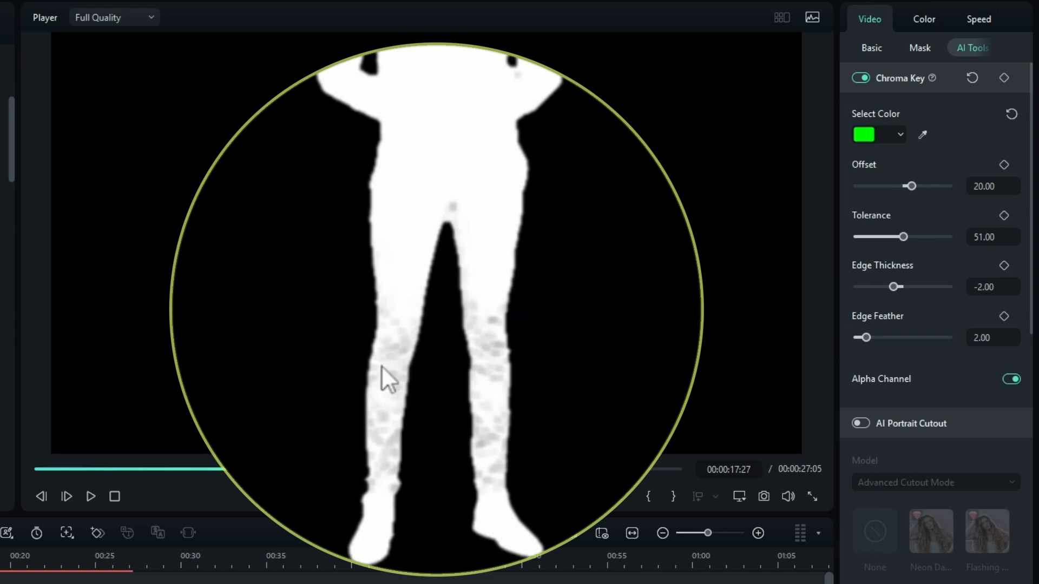
mouse_move(494, 331)
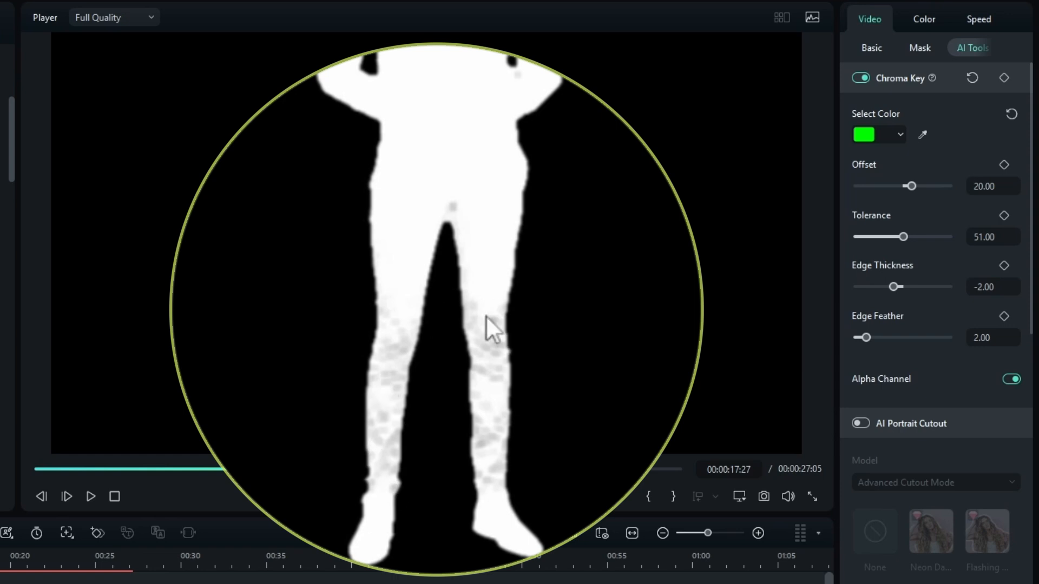
mouse_move(364, 470)
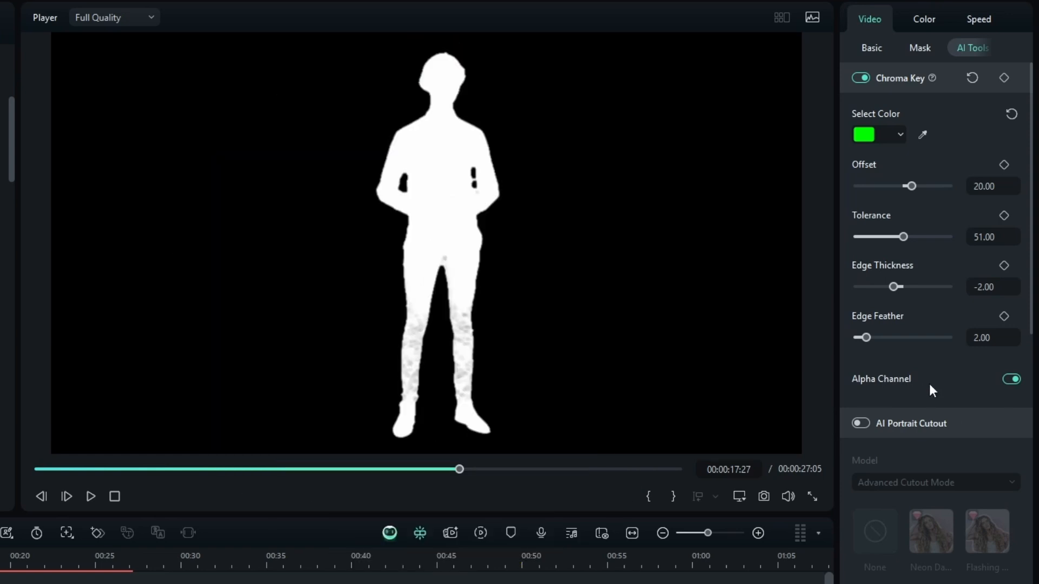
mouse_move(671, 278)
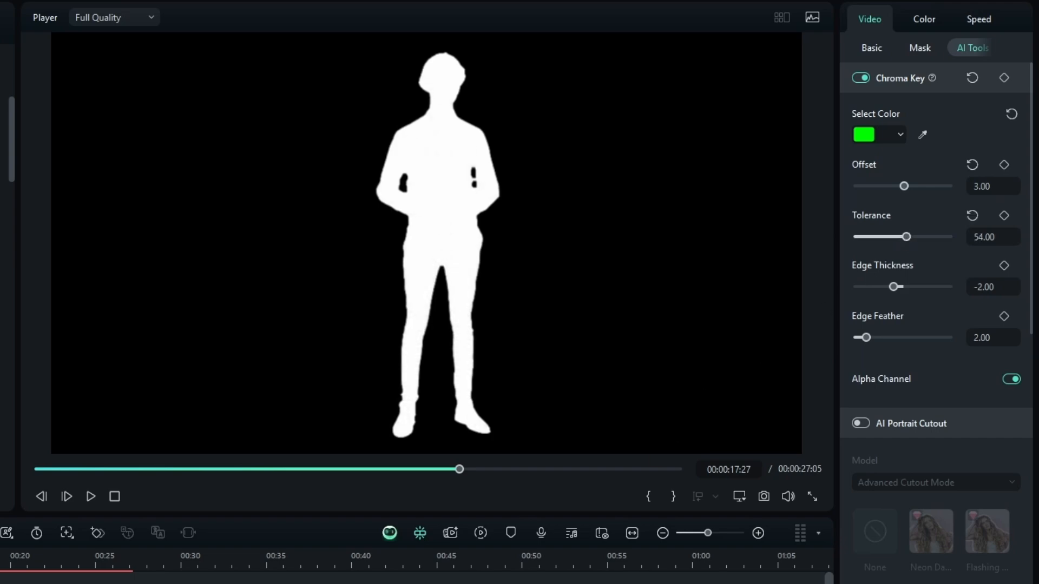
left_click(1009, 379)
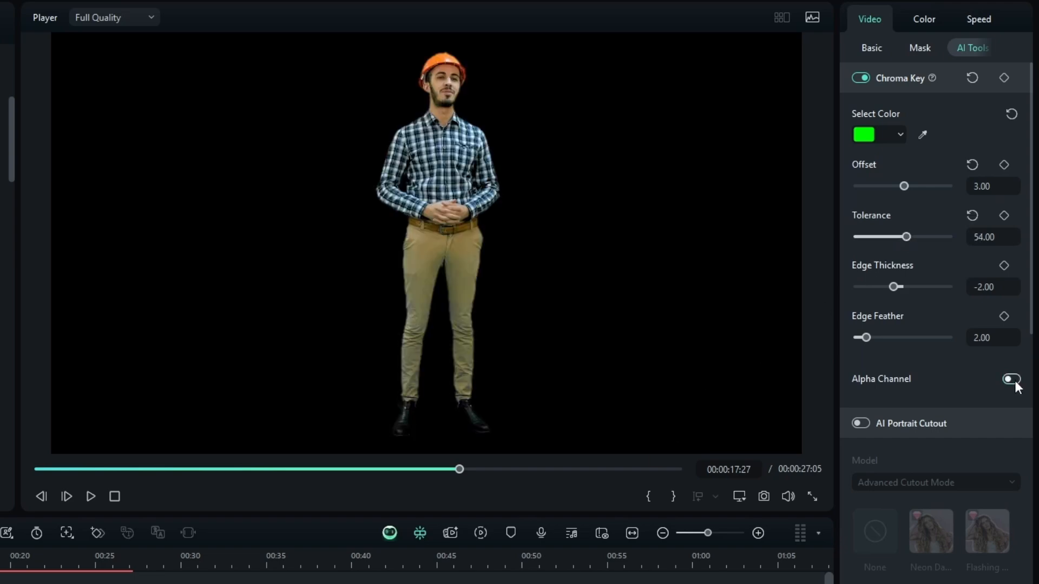